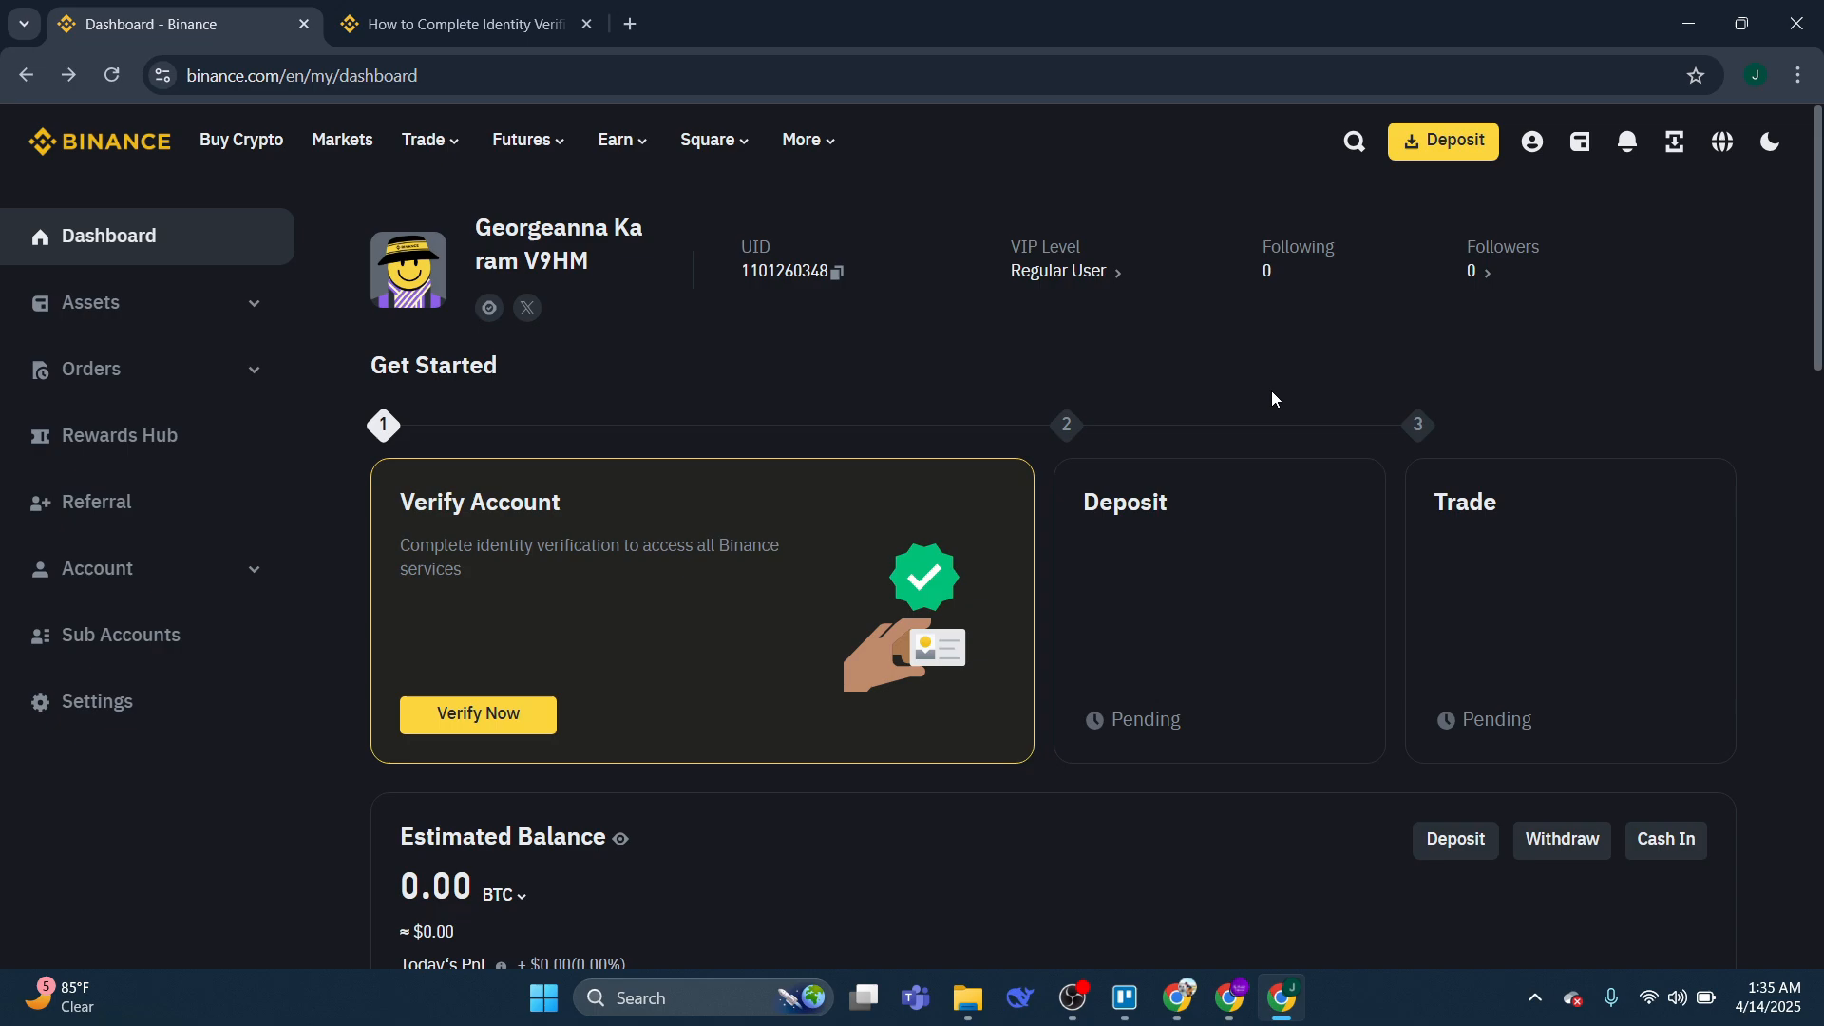
mouse_move(1265, 637)
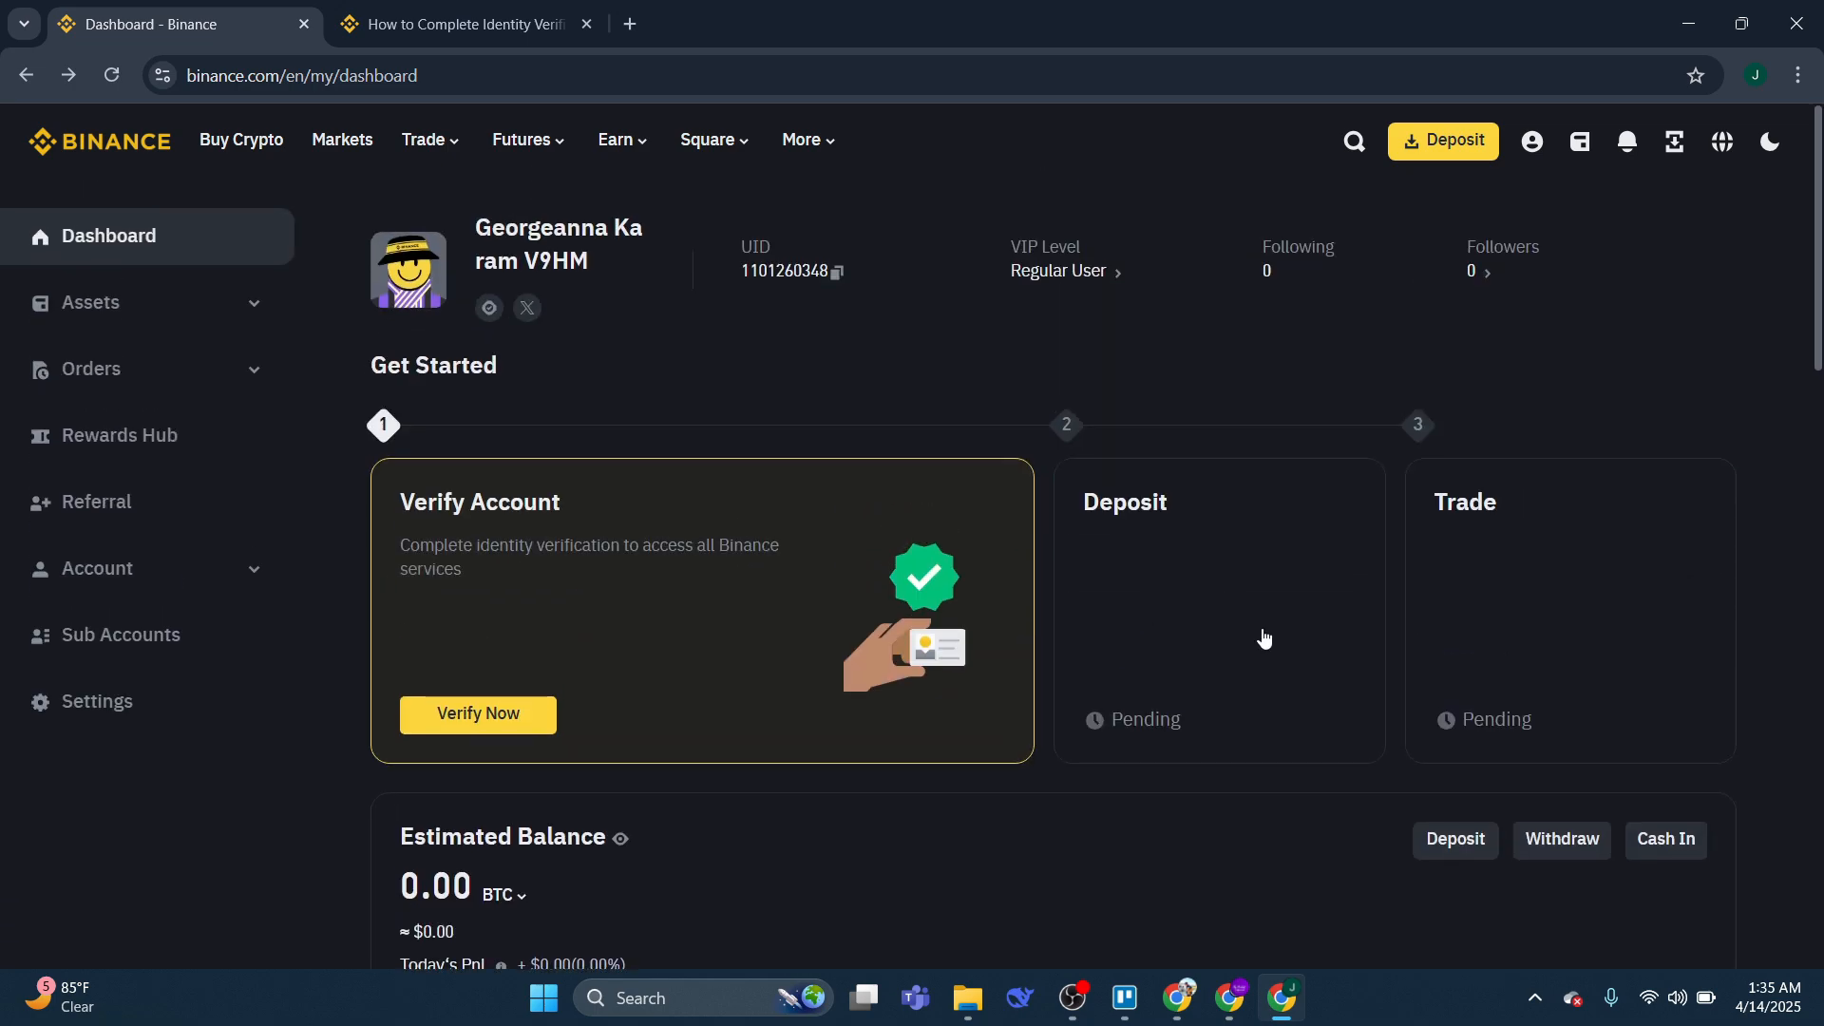
mouse_move(1234, 363)
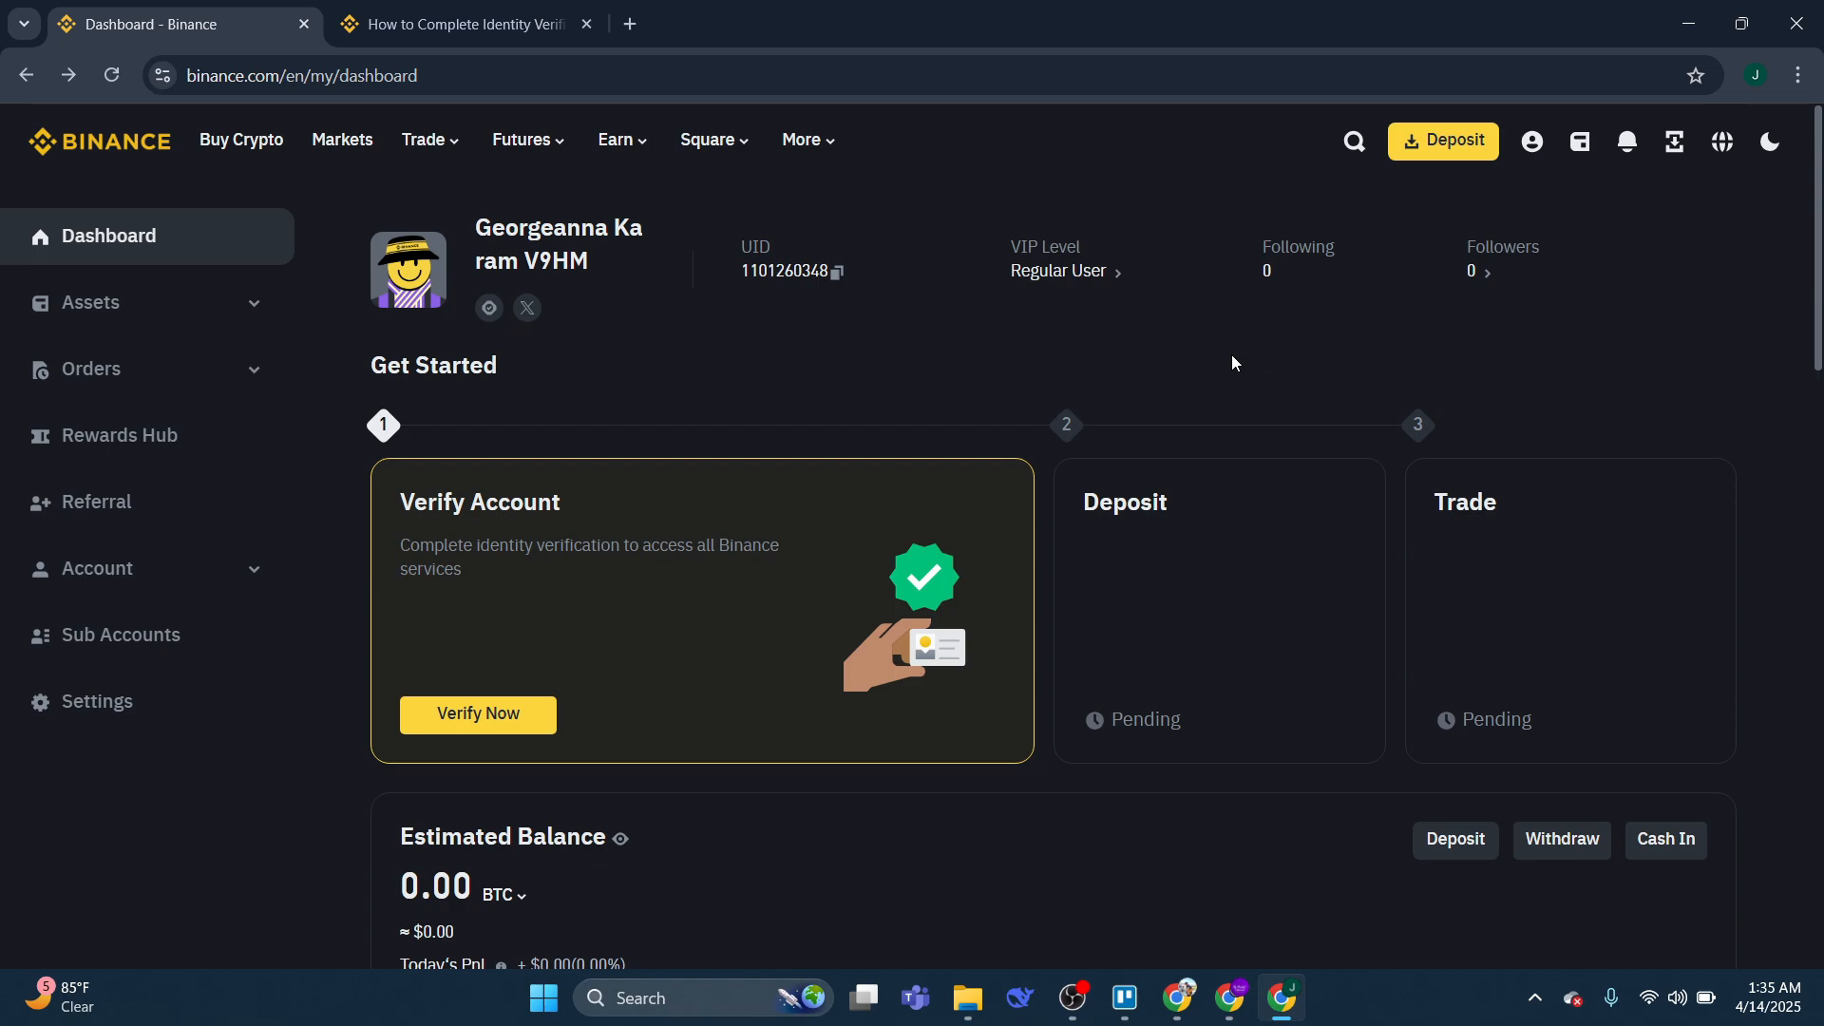
mouse_move(1220, 363)
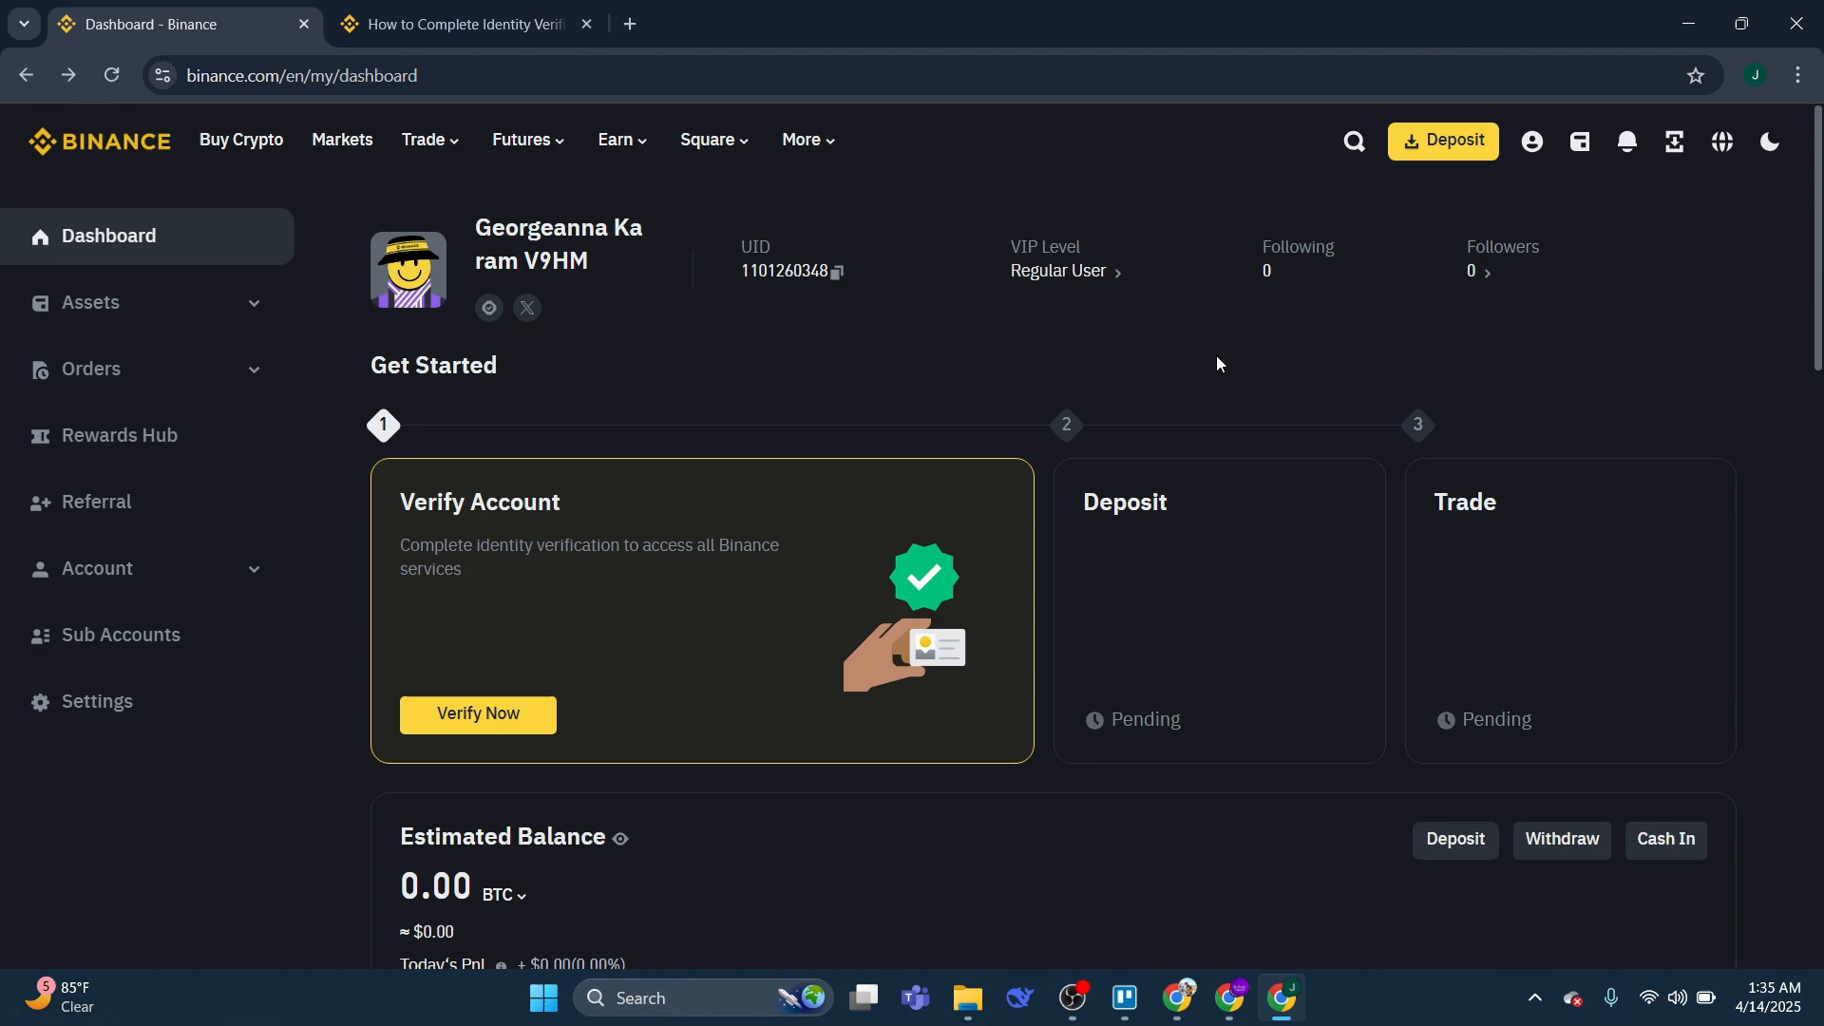
mouse_move(480, 729)
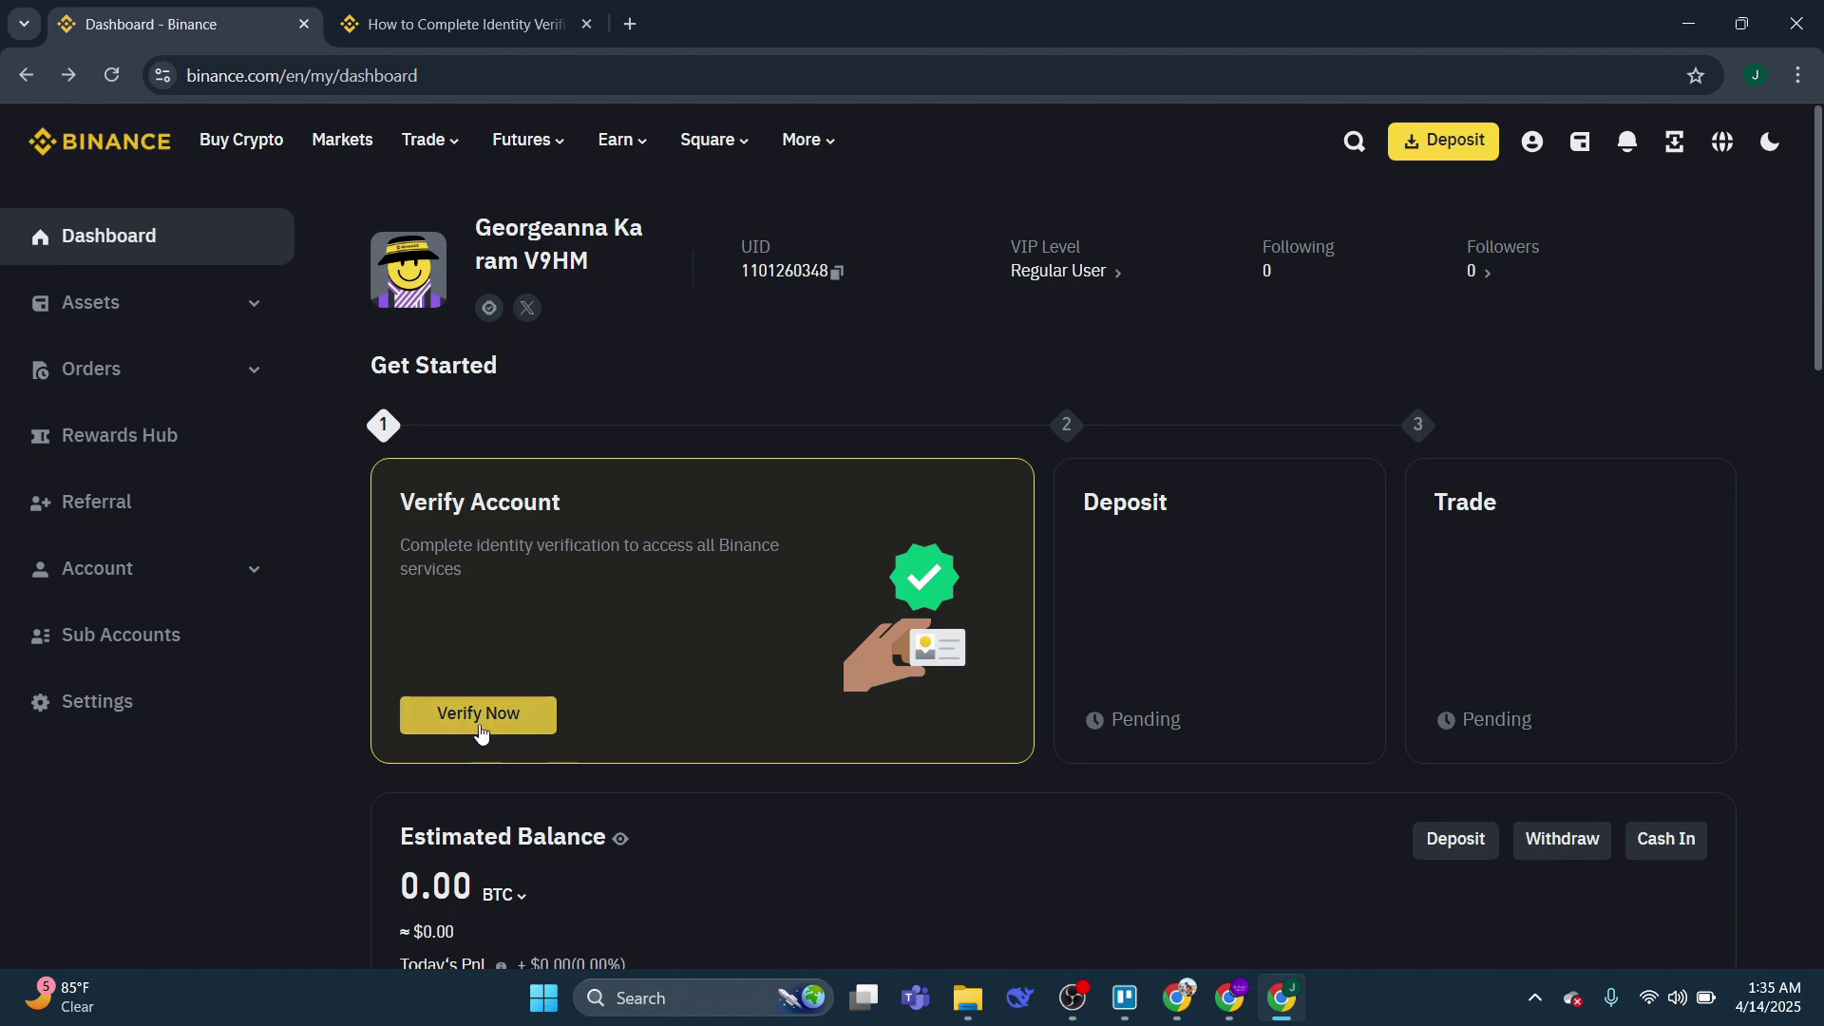
- Begin identity verification keeping Pakistan as residence and issuing country, and view Document Type options
click(478, 715)
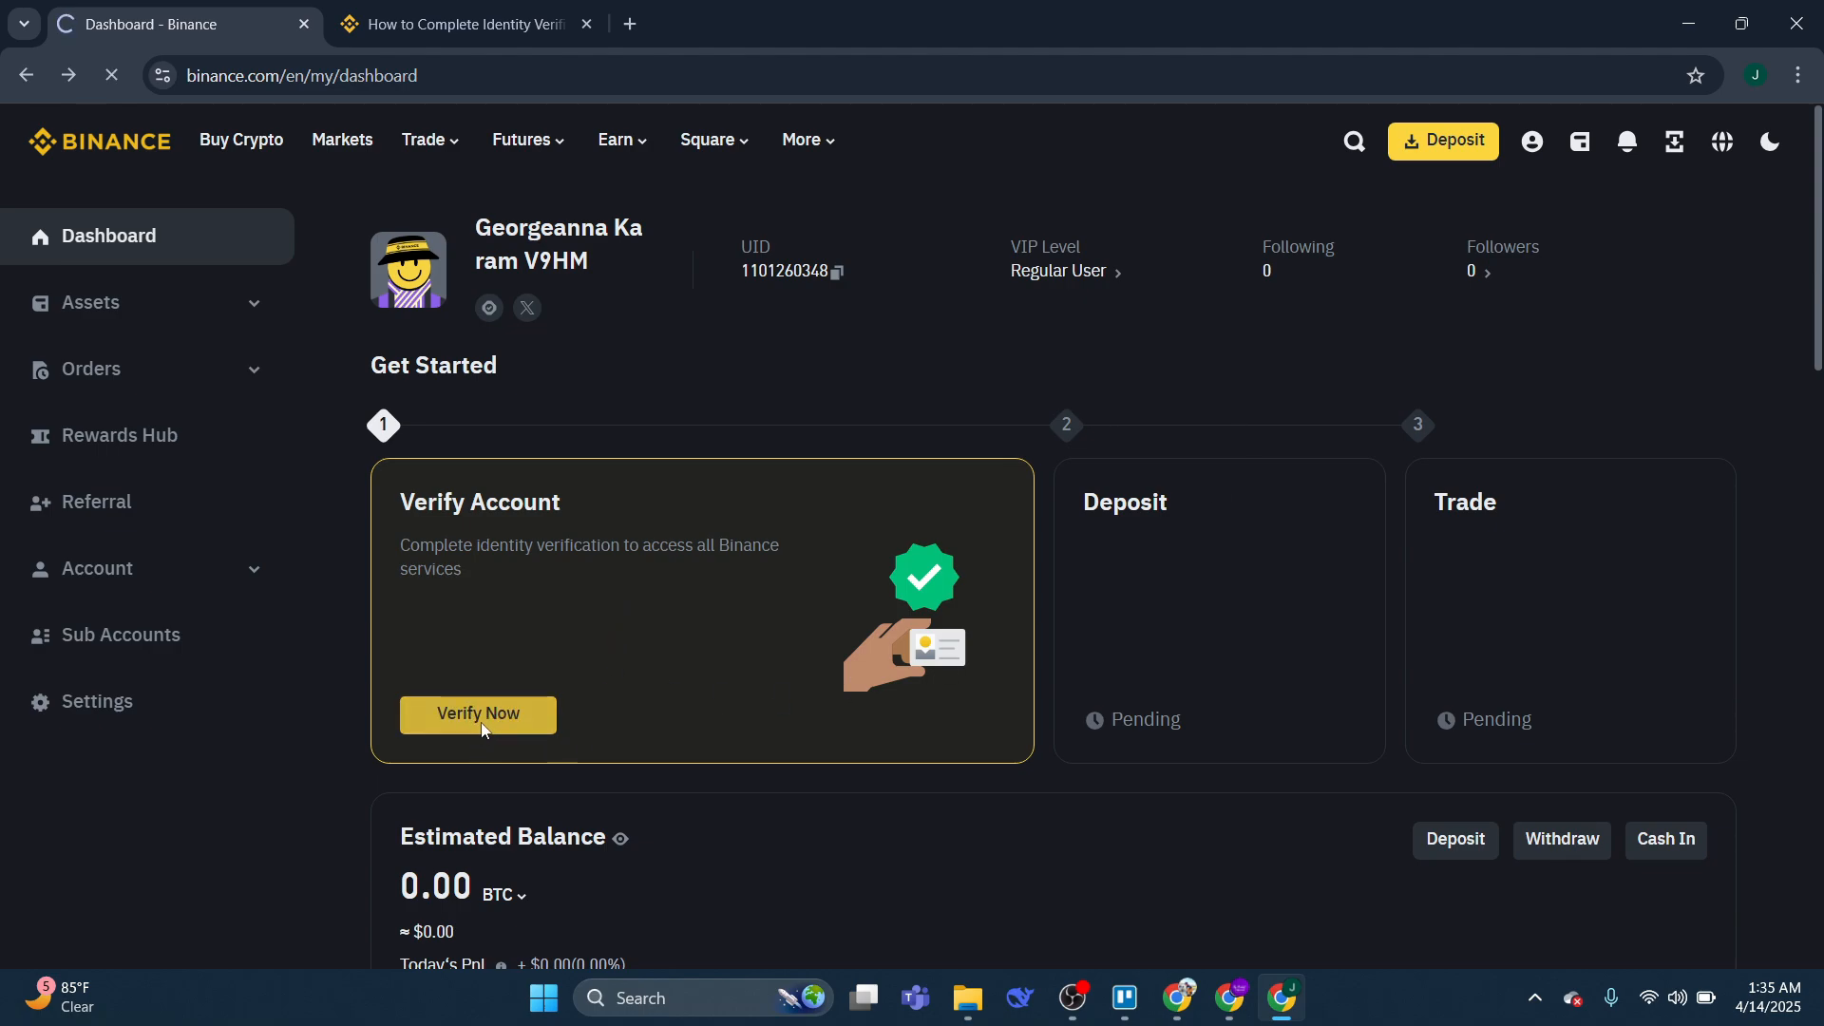
click(478, 714)
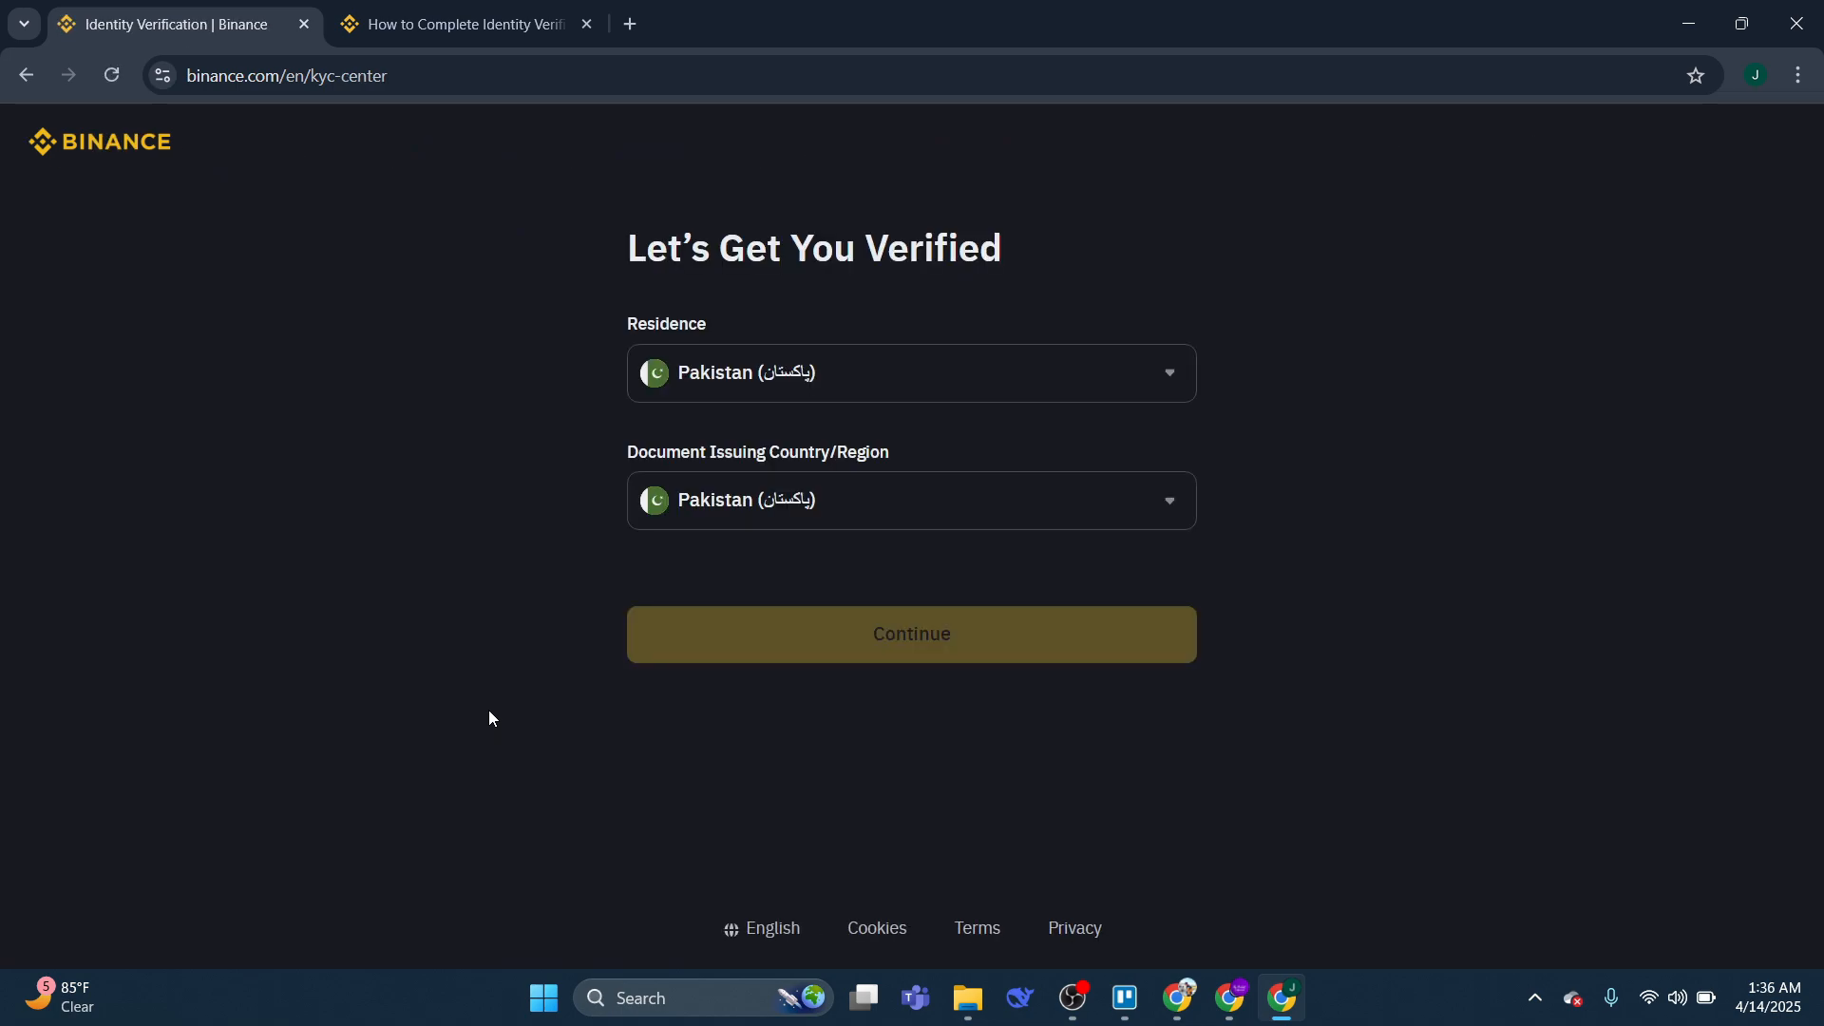
click(911, 633)
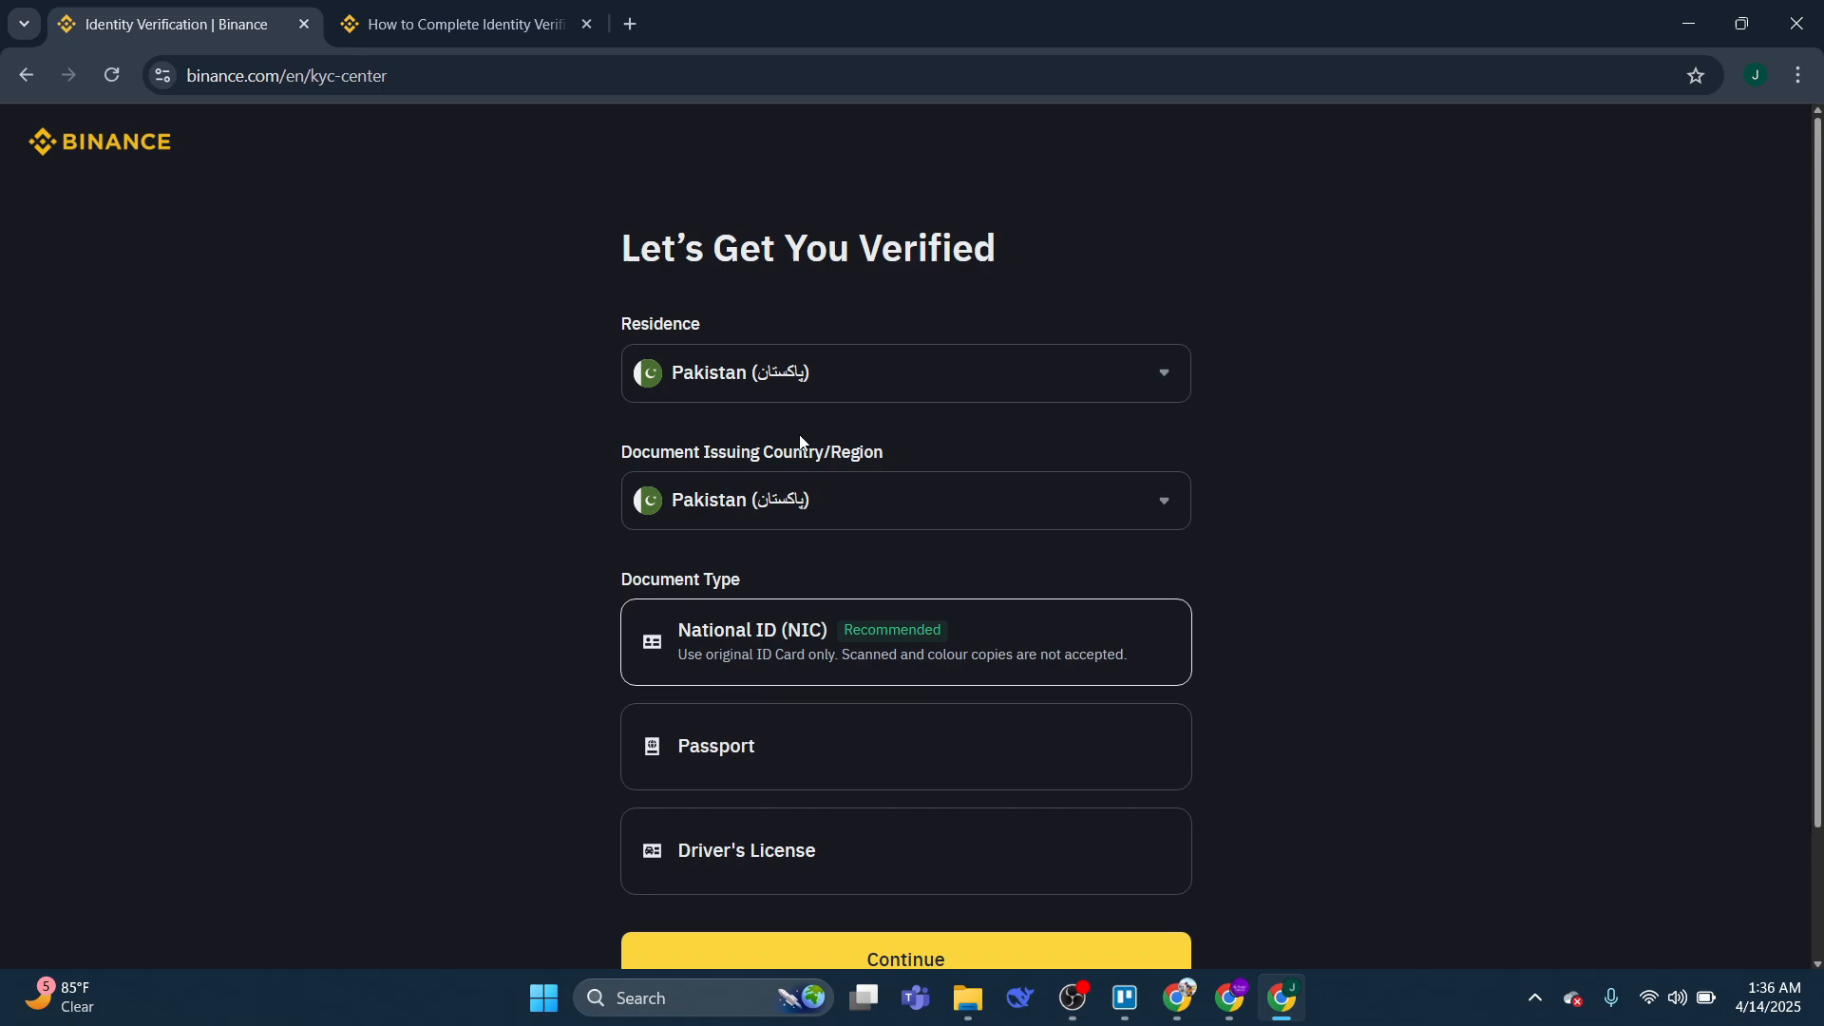
mouse_move(820, 443)
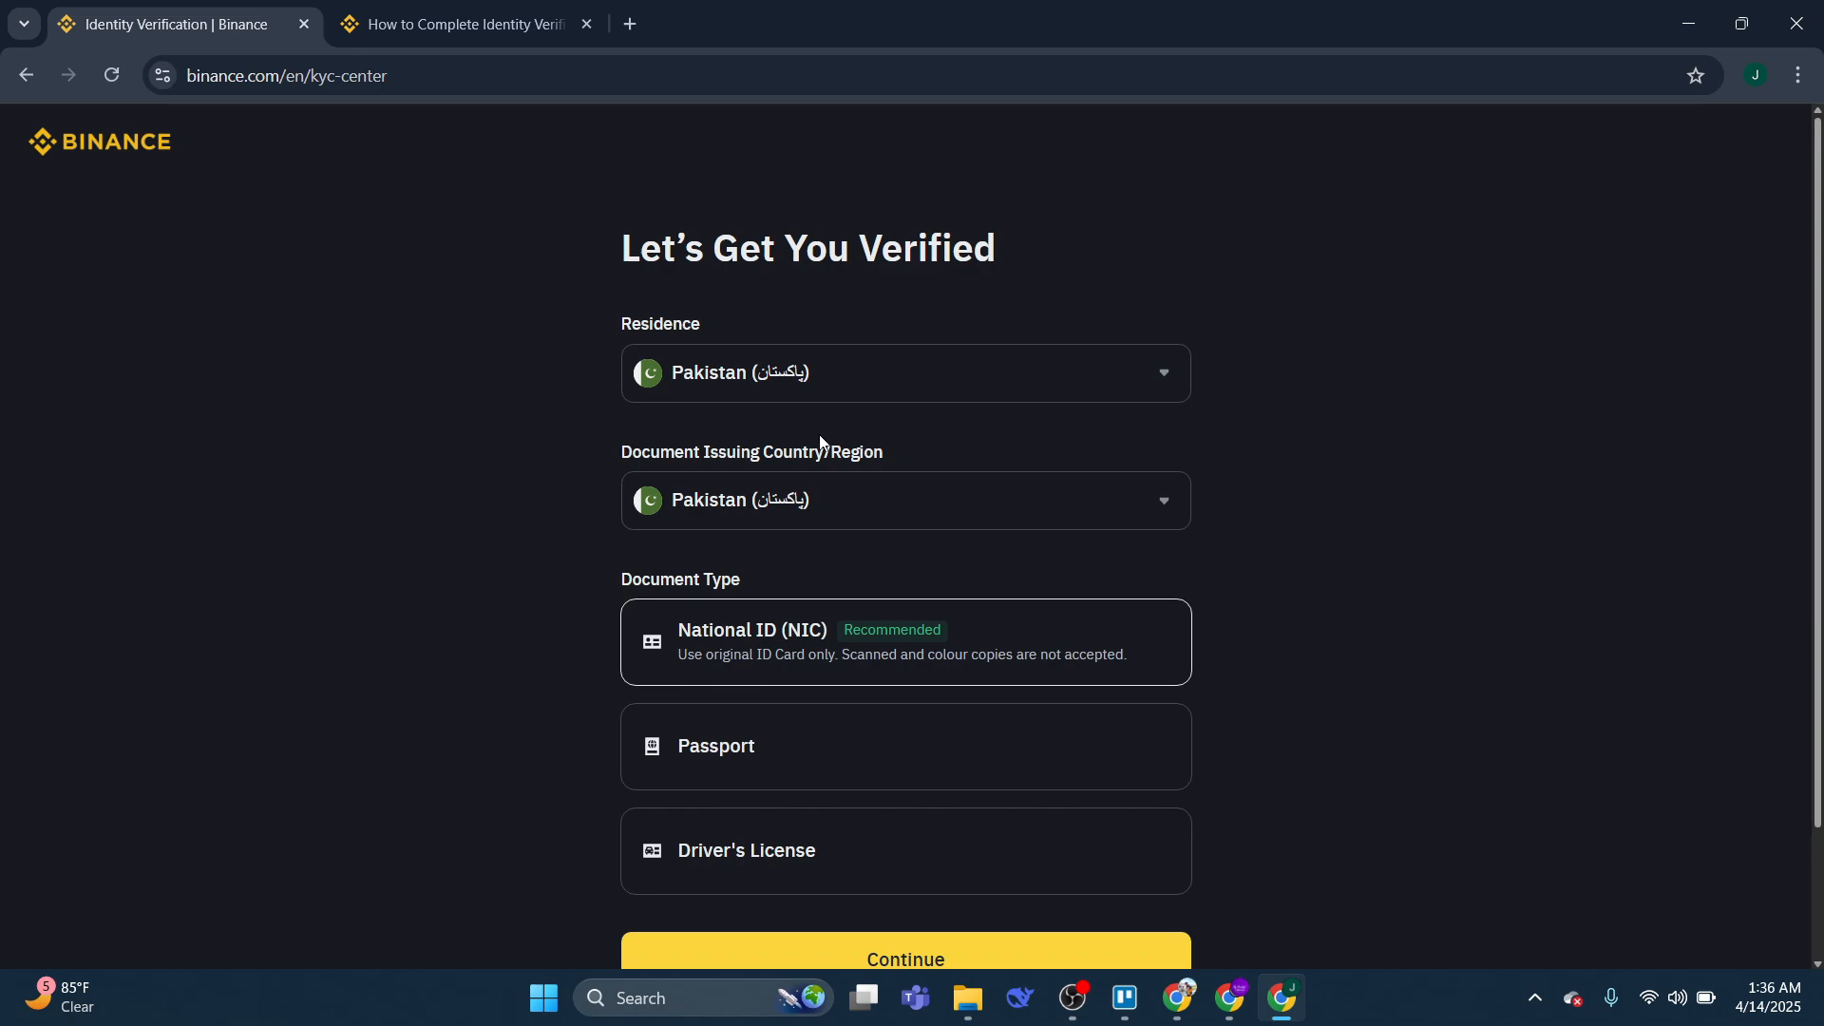
scroll(down, 3)
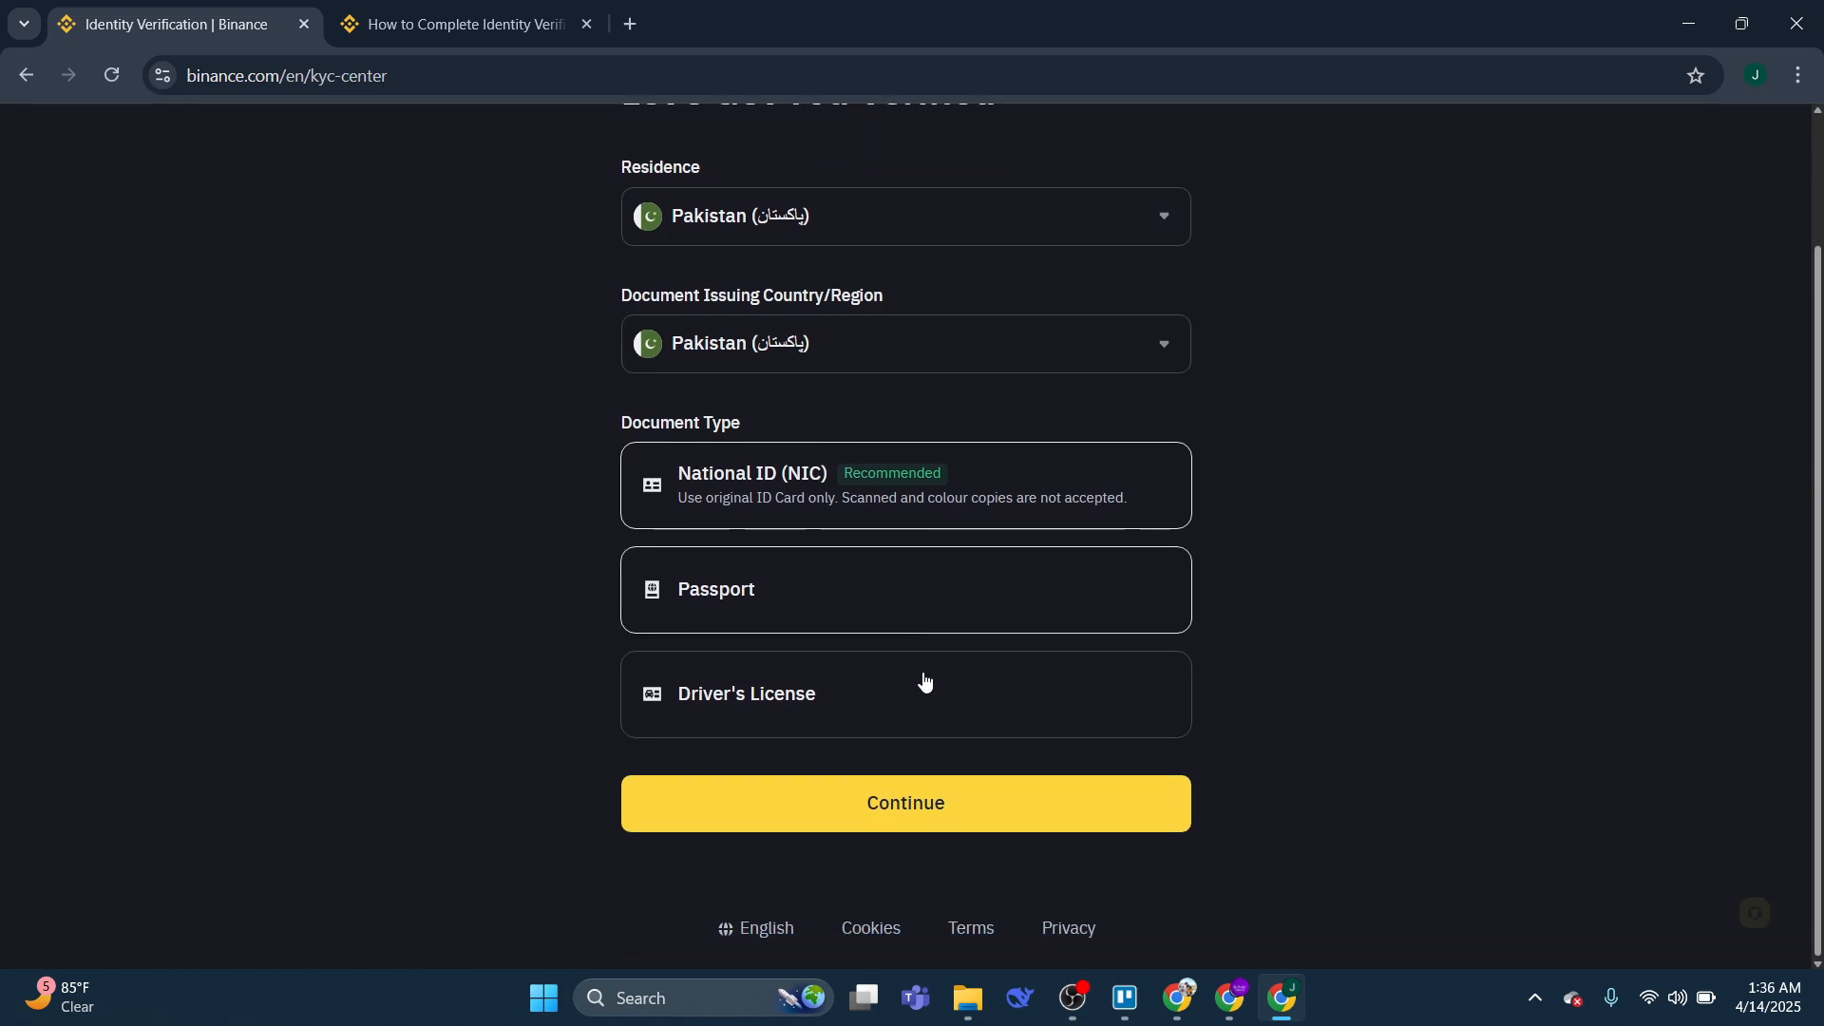
- Switch to the 'How to Complete Identity Verification' article and scroll down to step 3
click(477, 25)
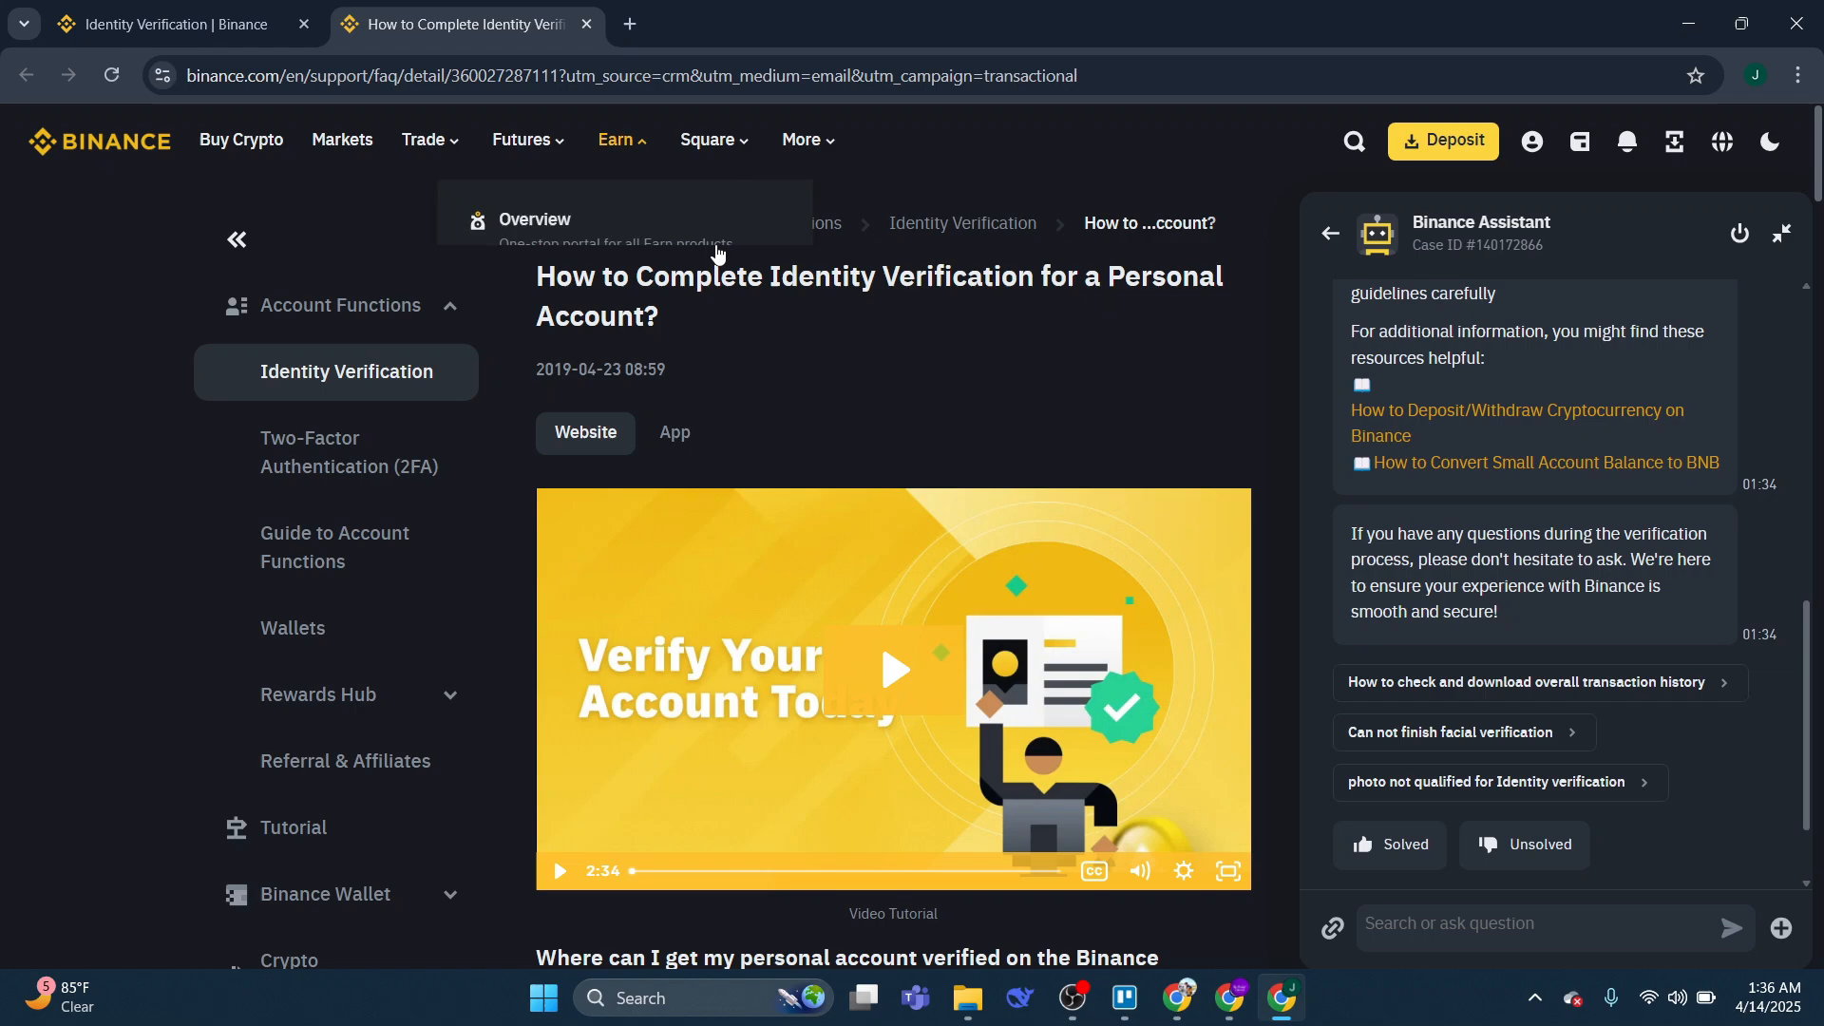
scroll(down, 3)
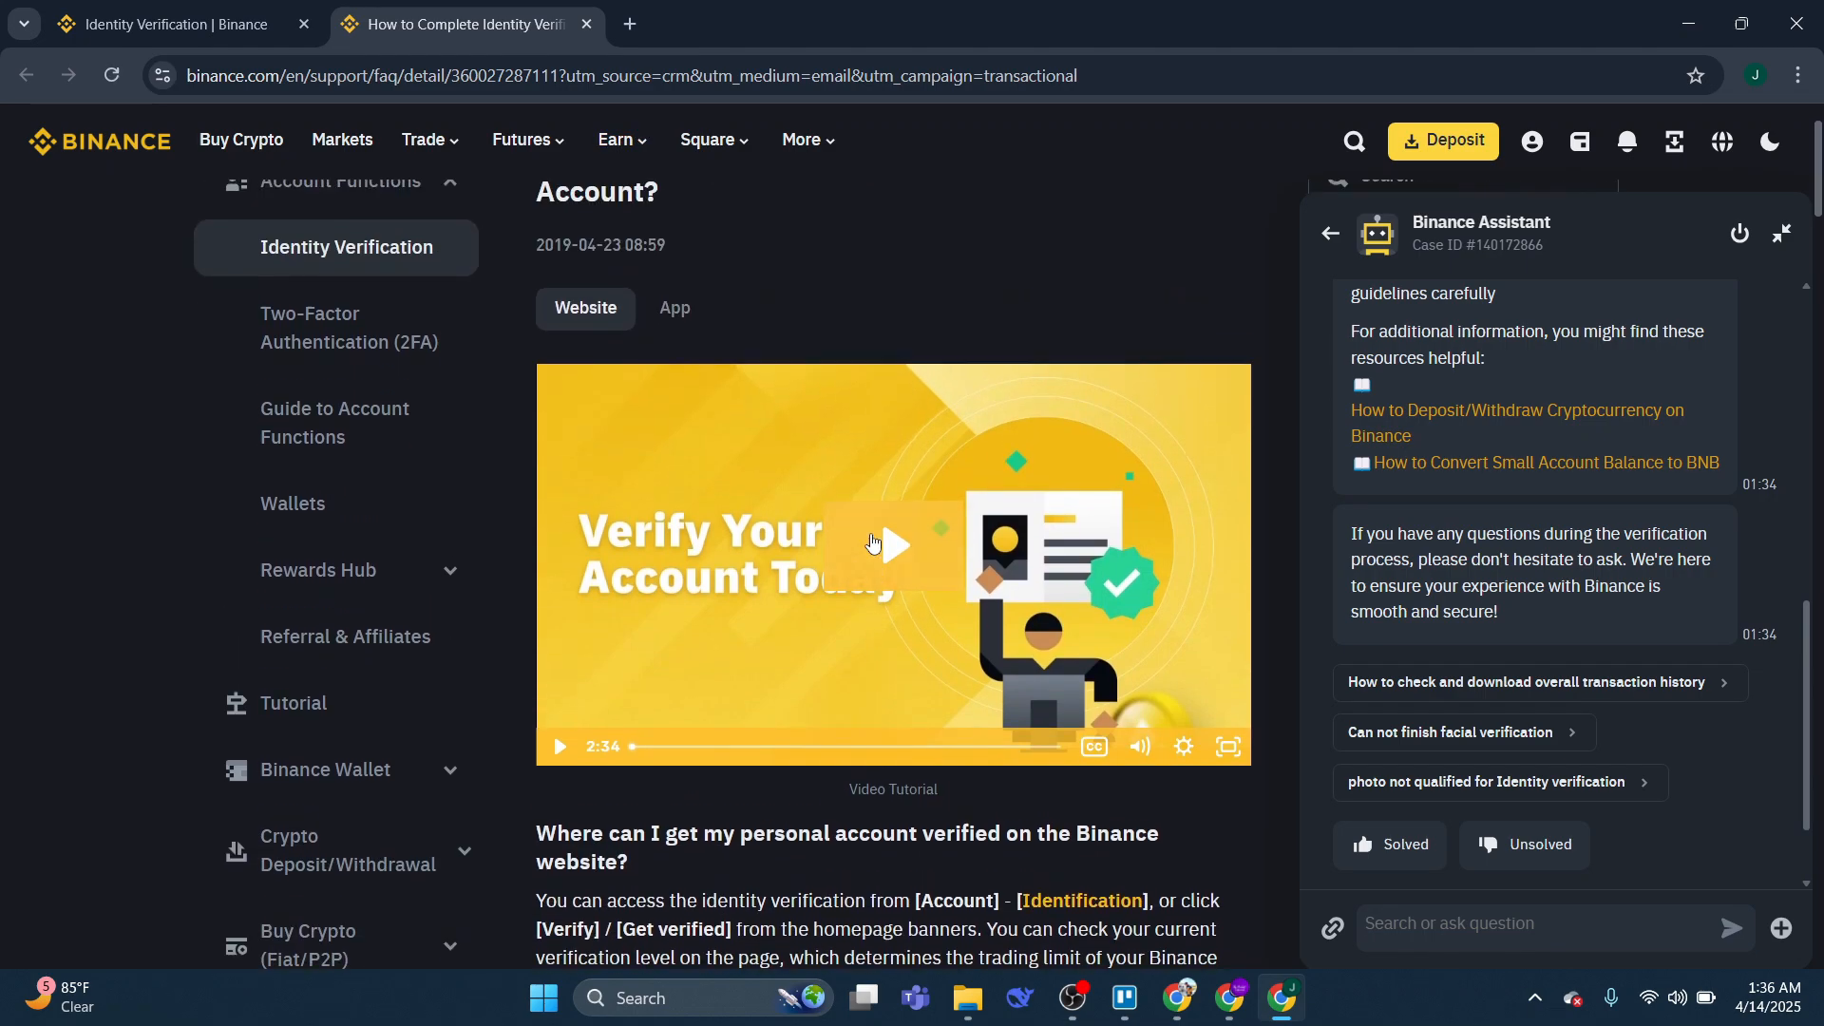
scroll(down, 3)
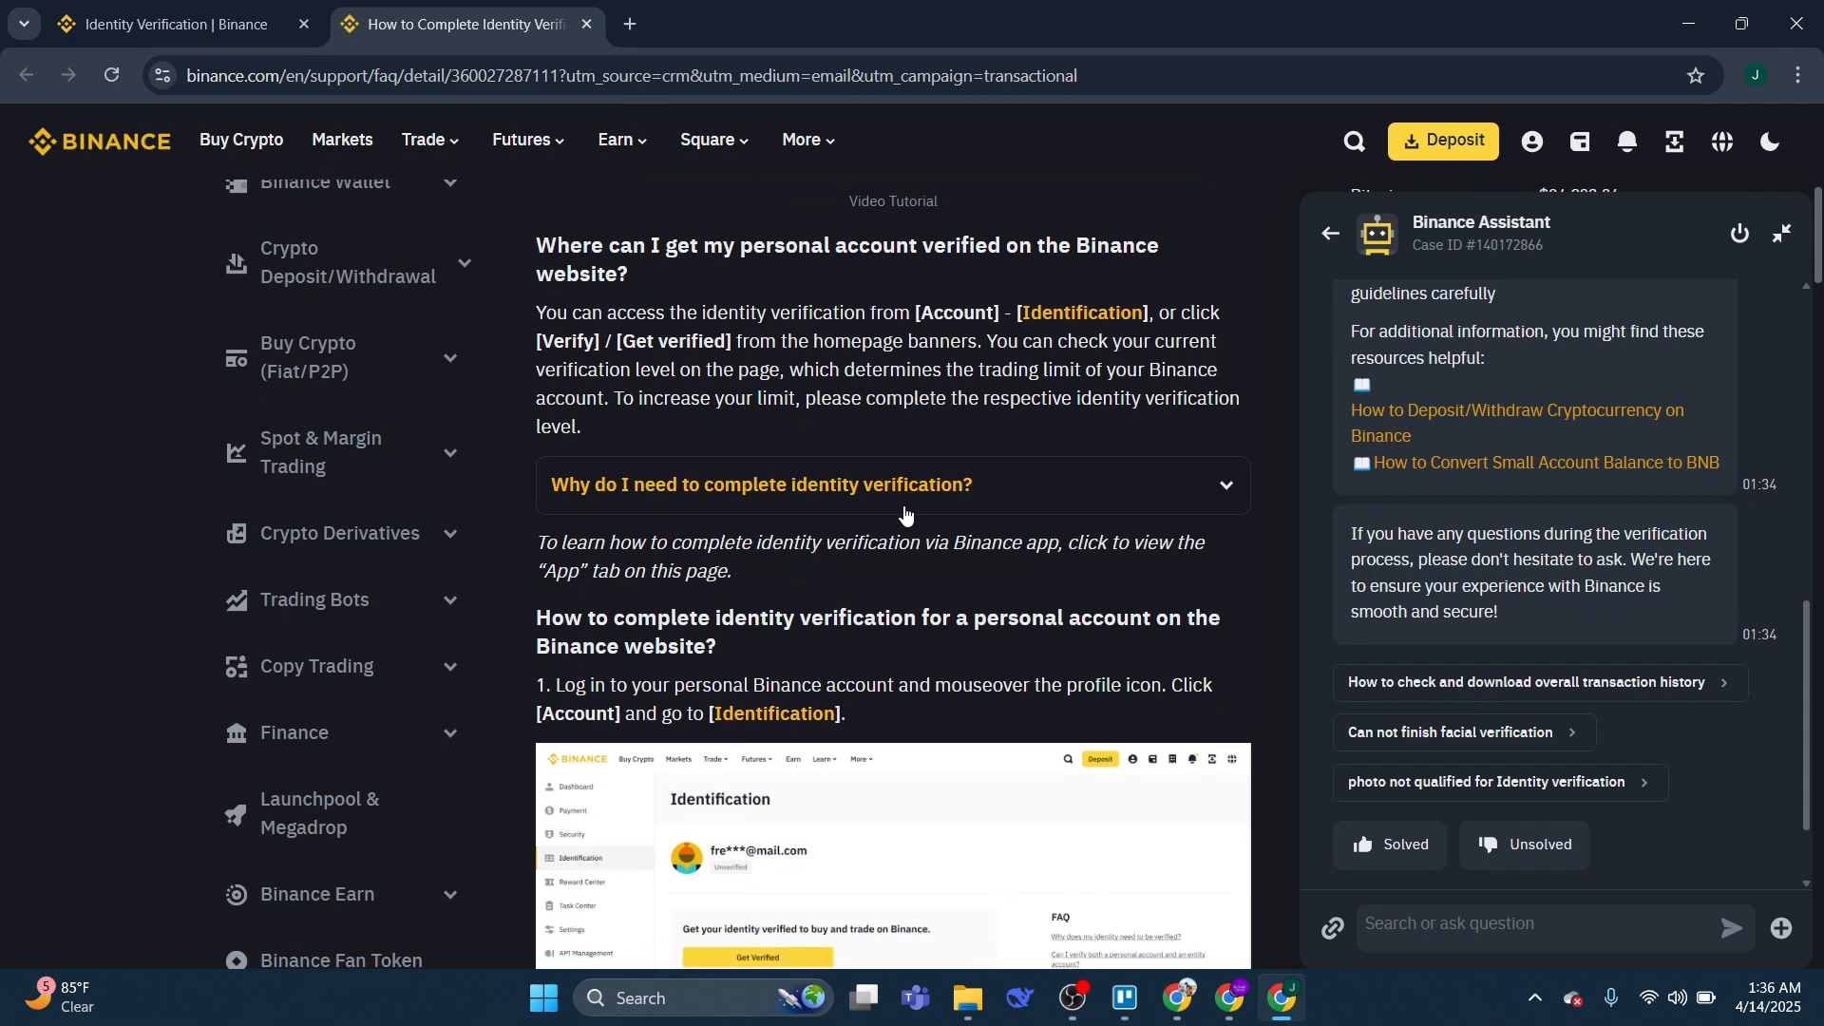
scroll(down, 3)
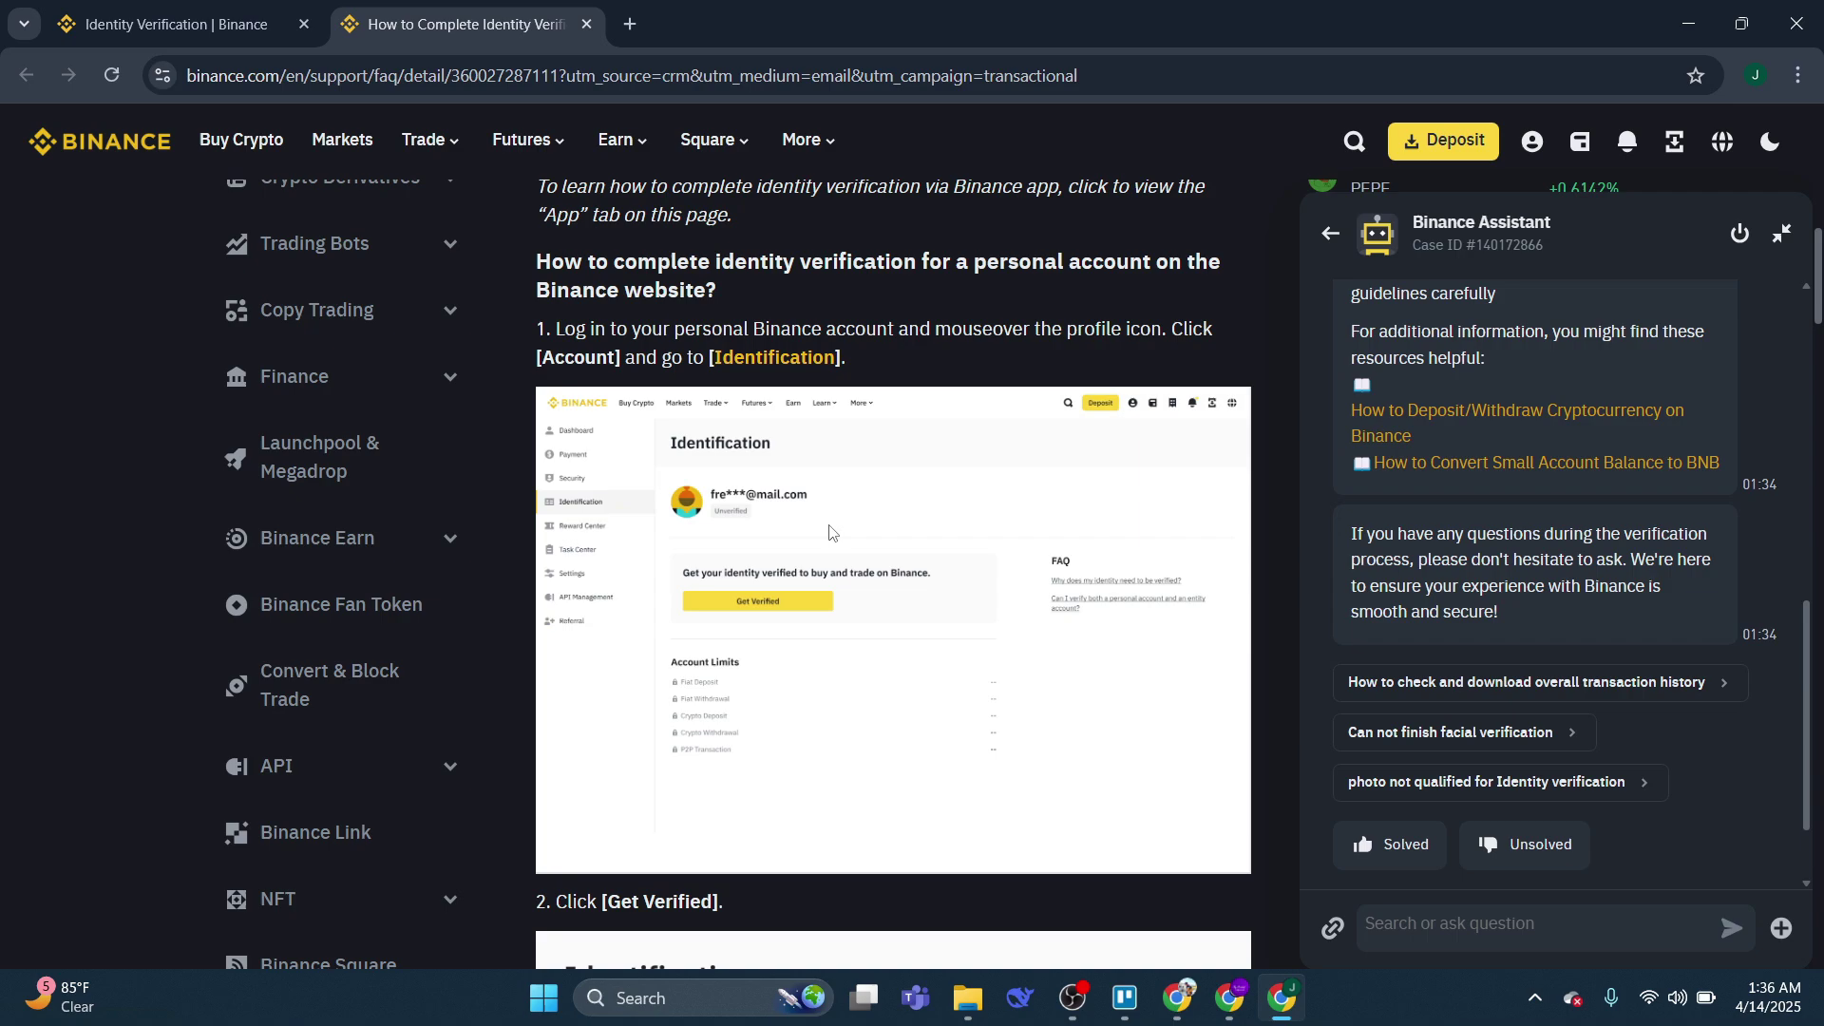
scroll(down, 3)
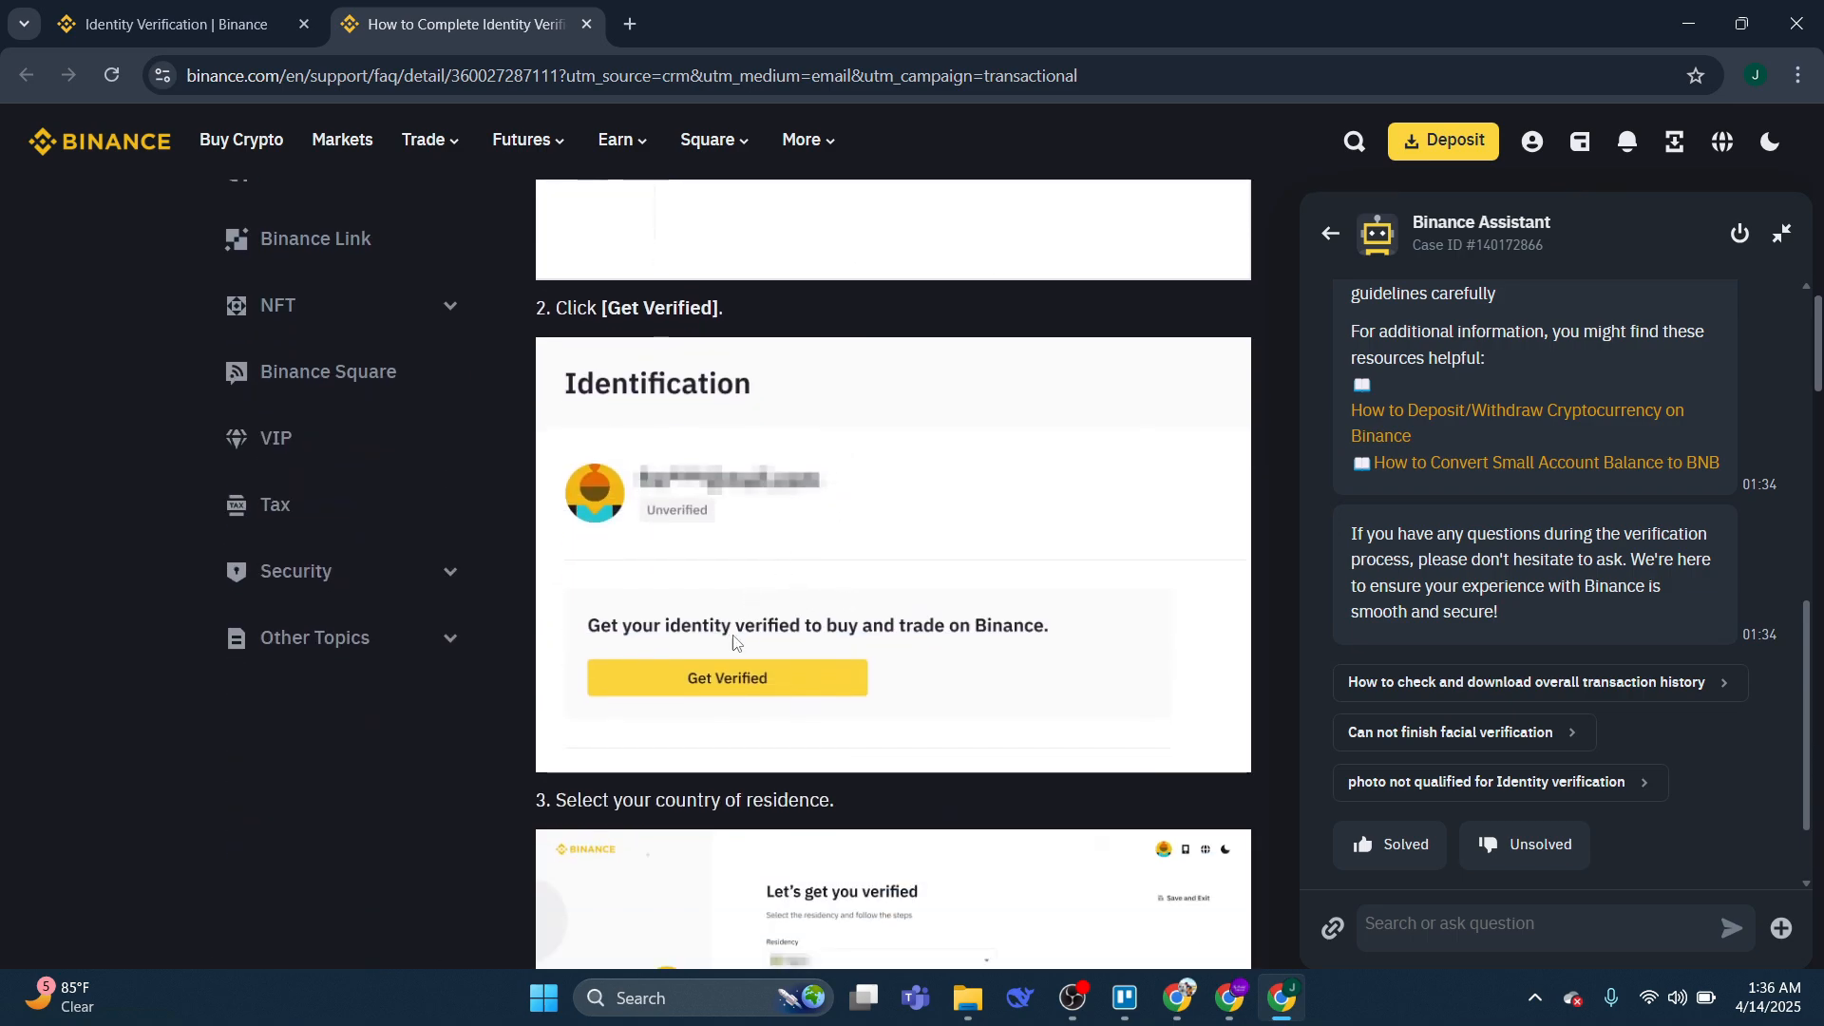
scroll(down, 3)
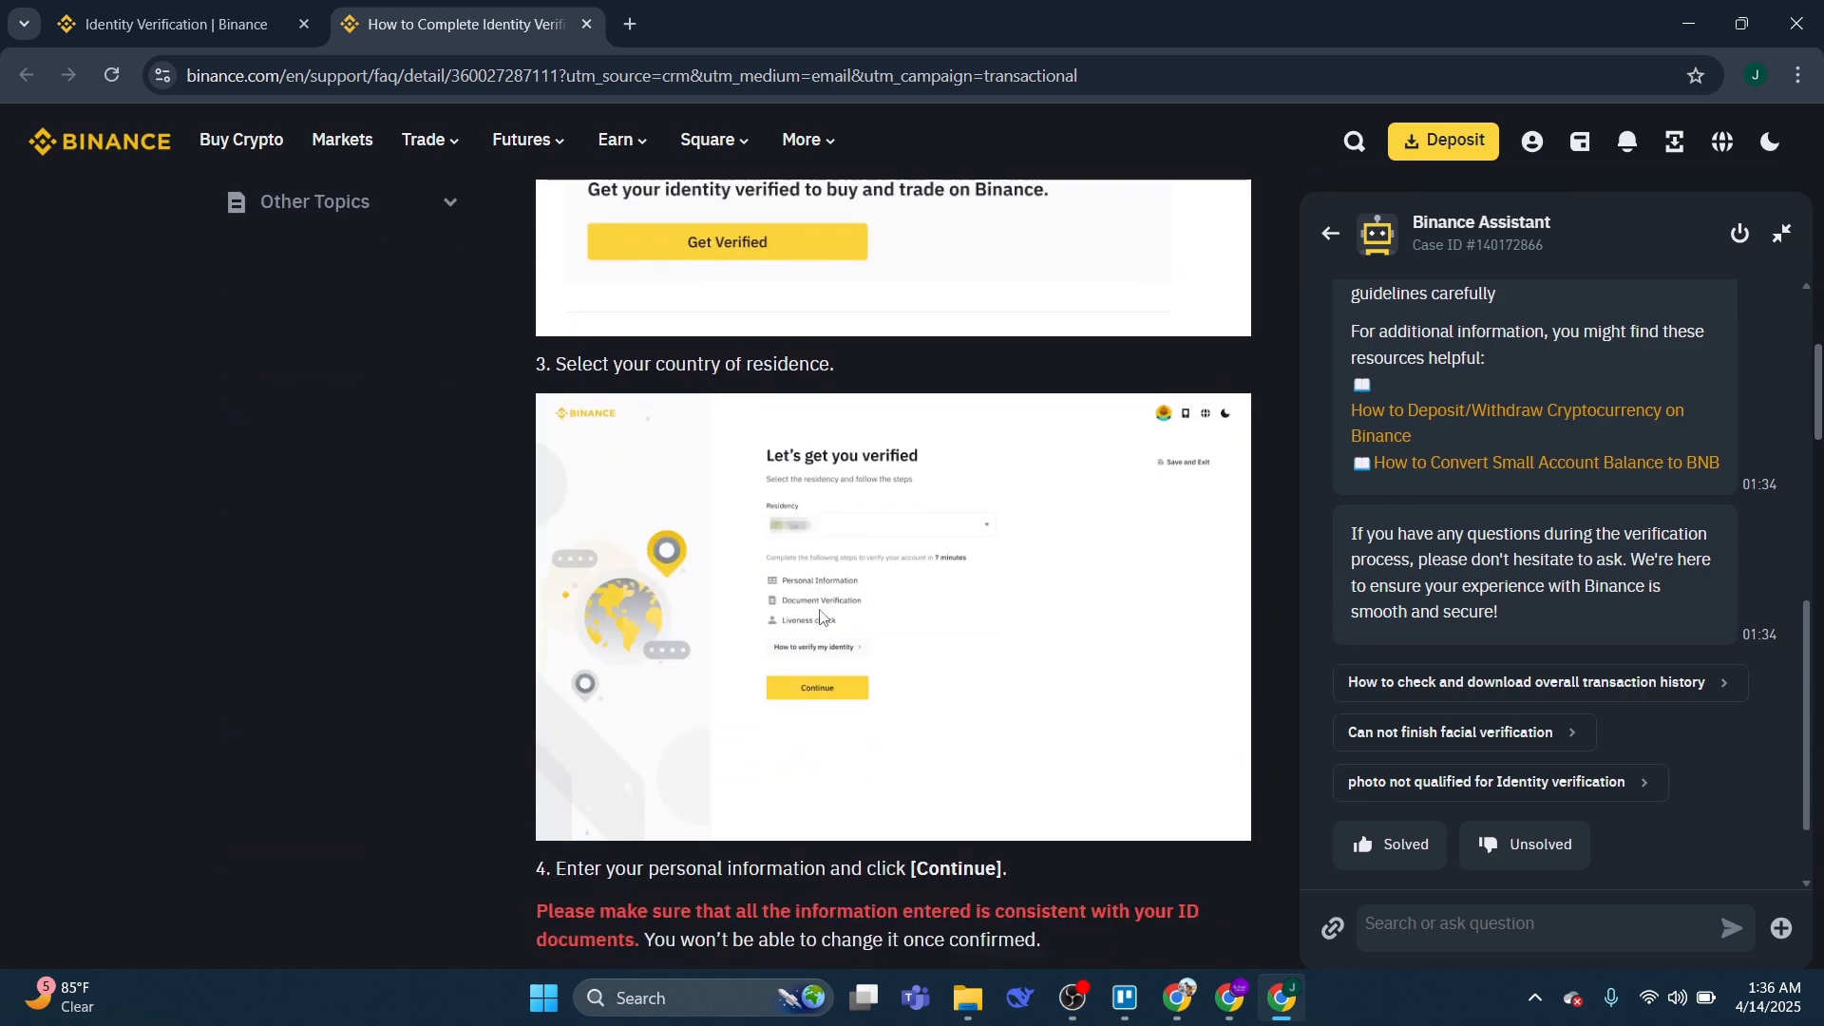
- Enlarge the step 3 'Let's get you verified' residency screenshot
click(826, 619)
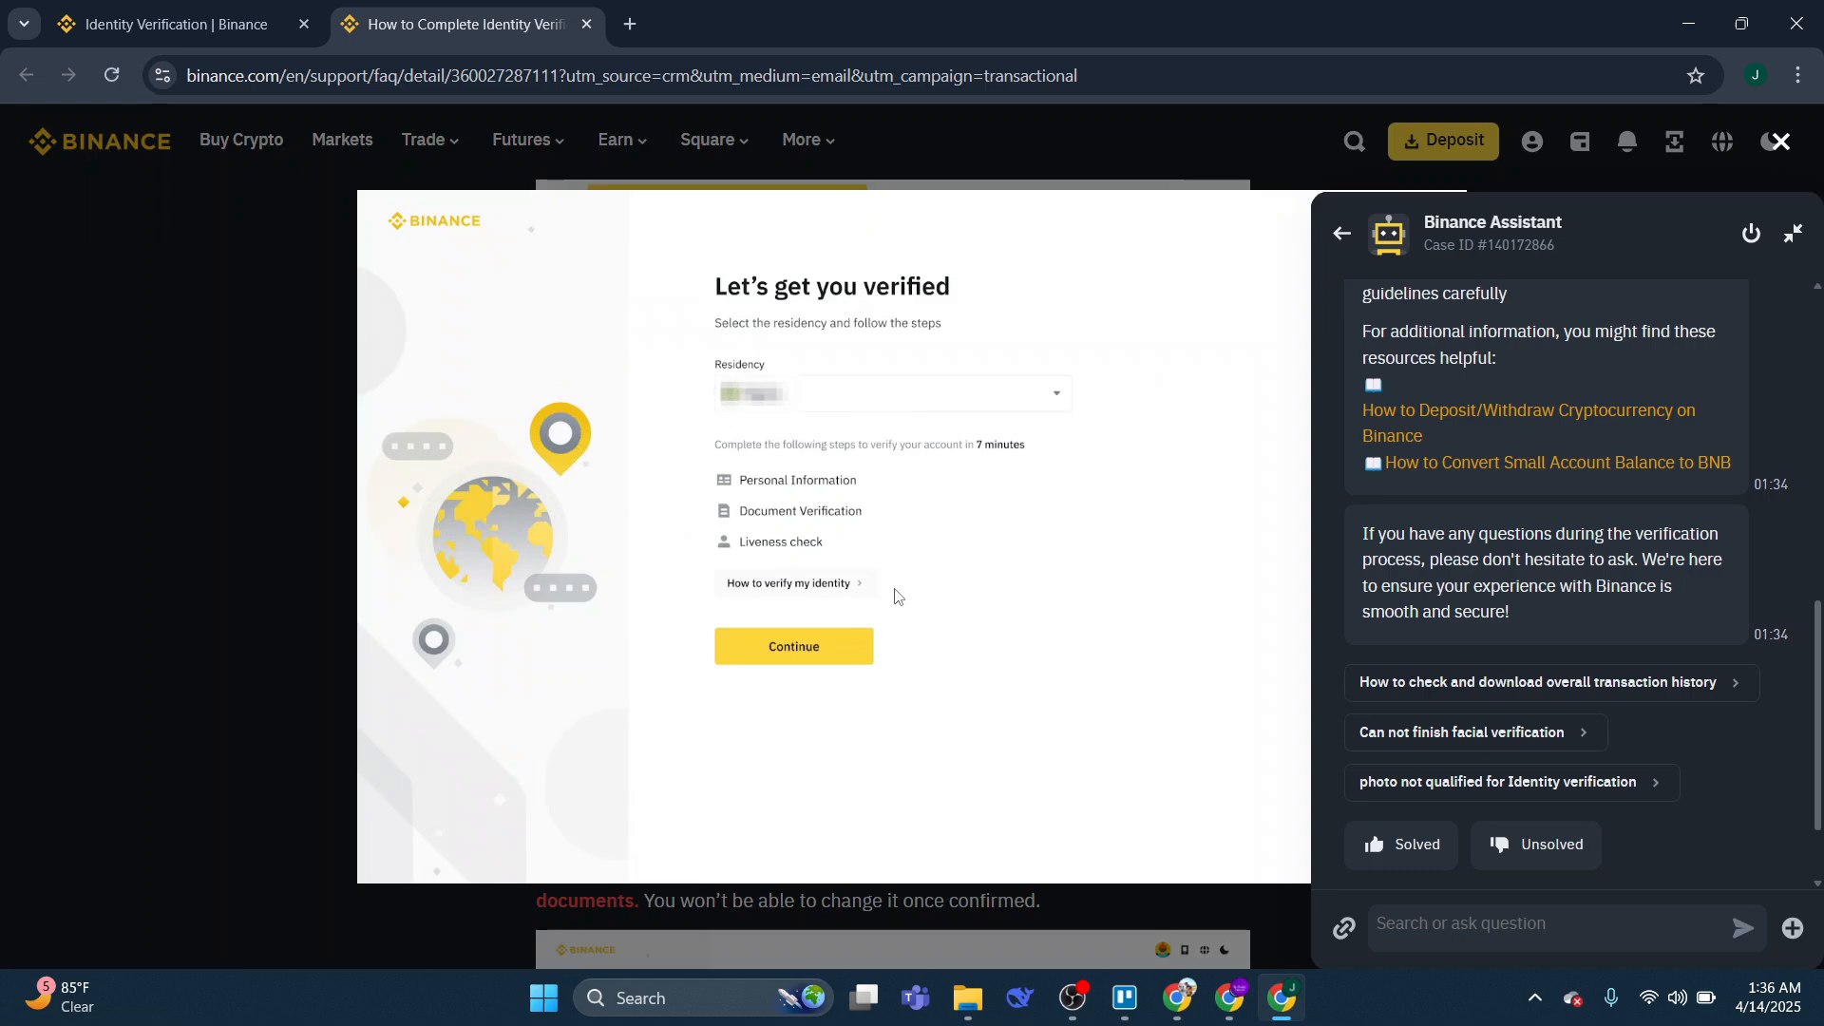
mouse_move(843, 543)
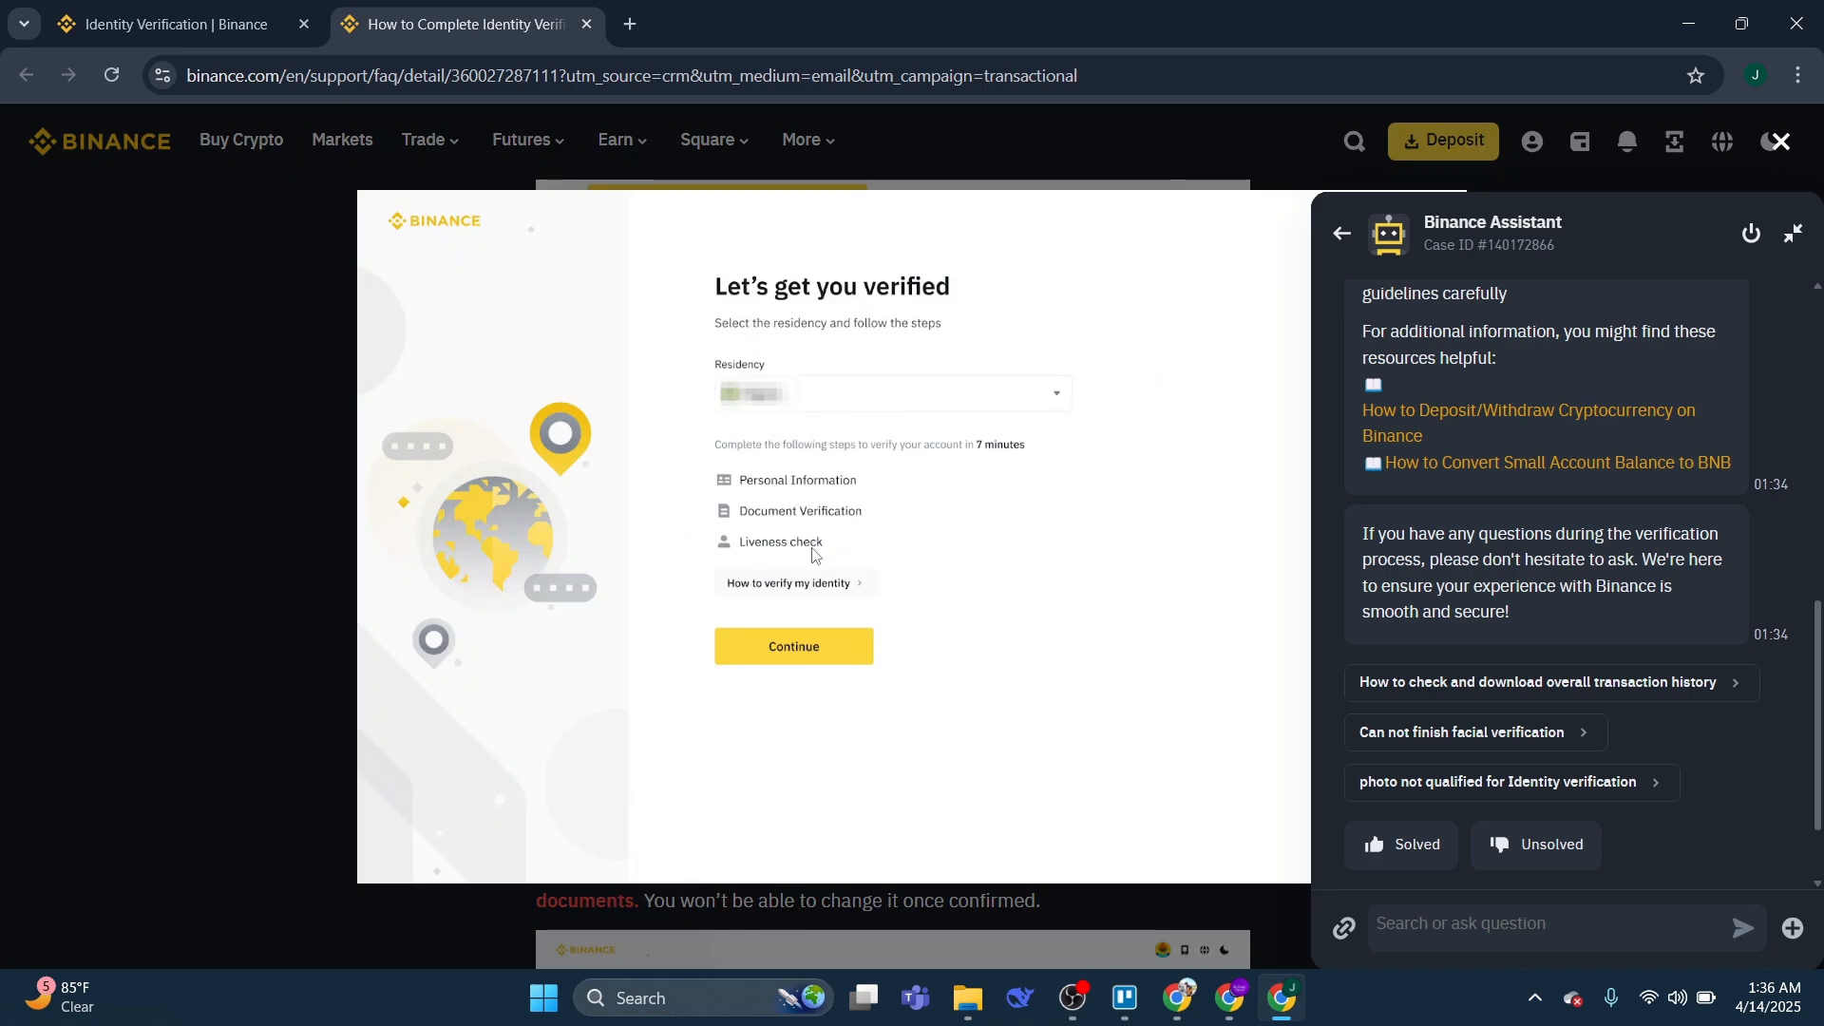
mouse_move(1086, 682)
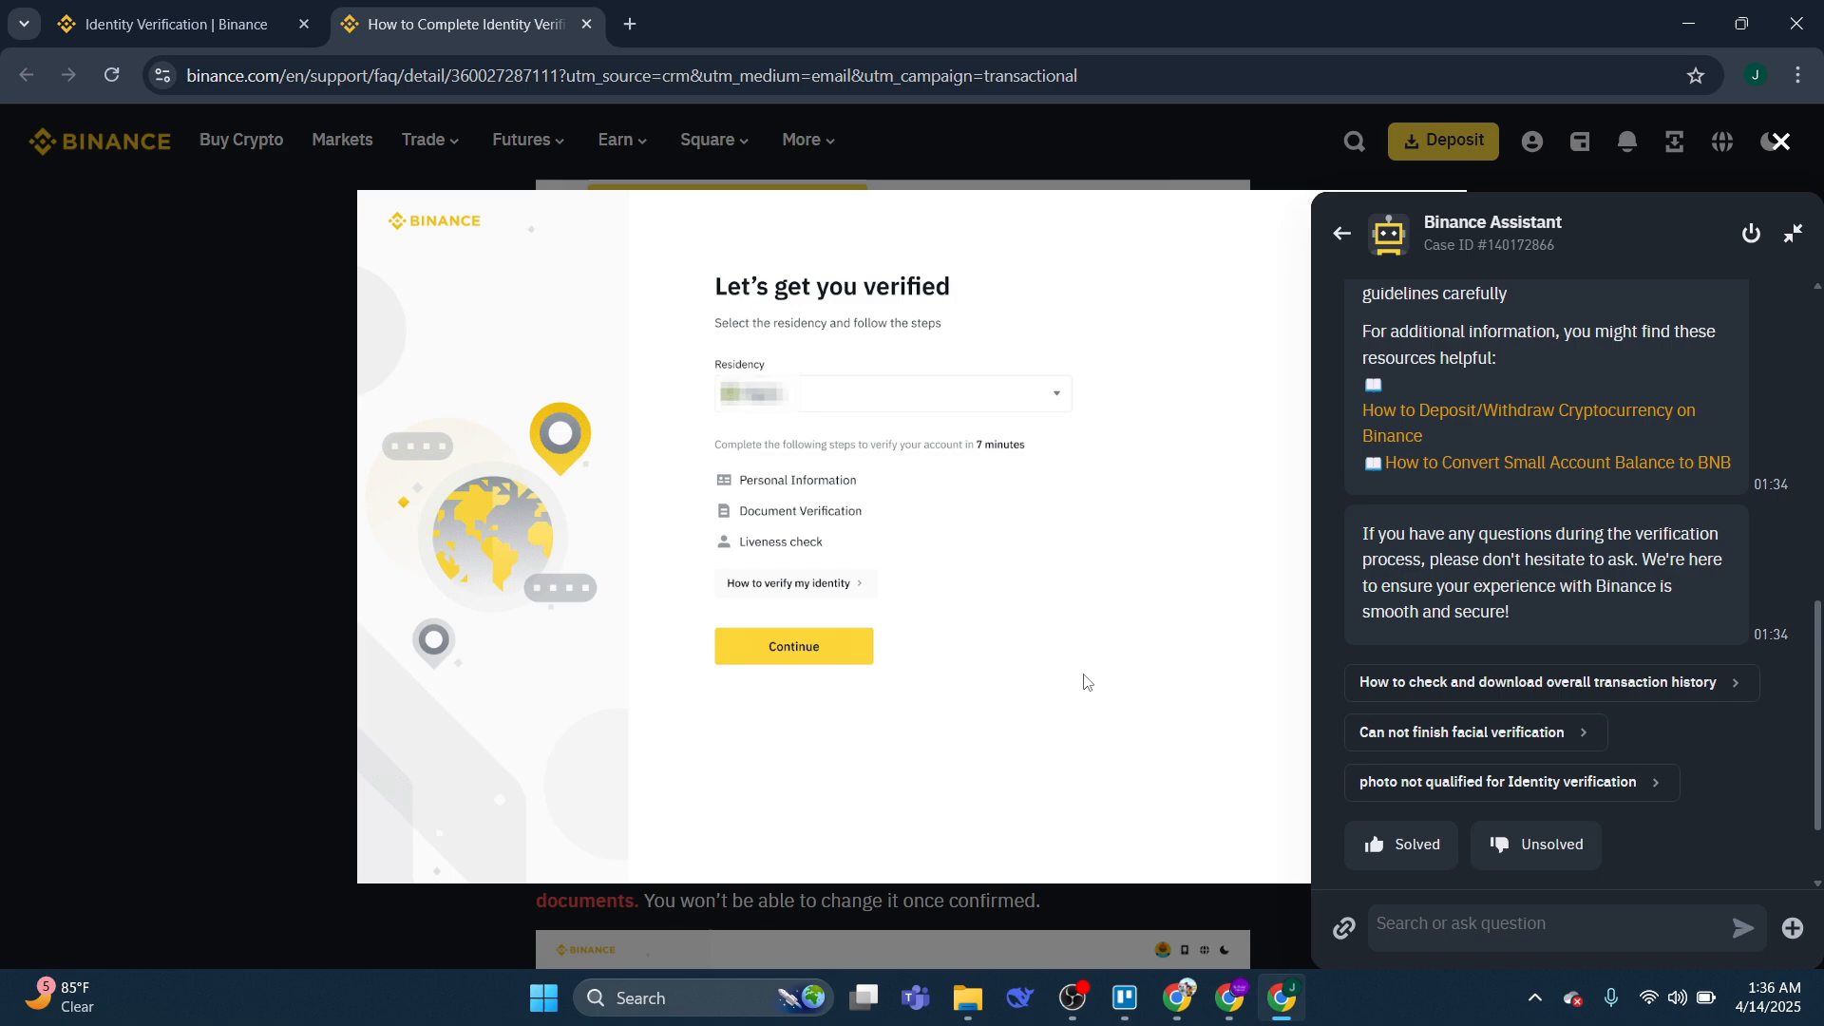
- Read through steps 4–7 of the help article, down to the final review step
scroll(down, 3)
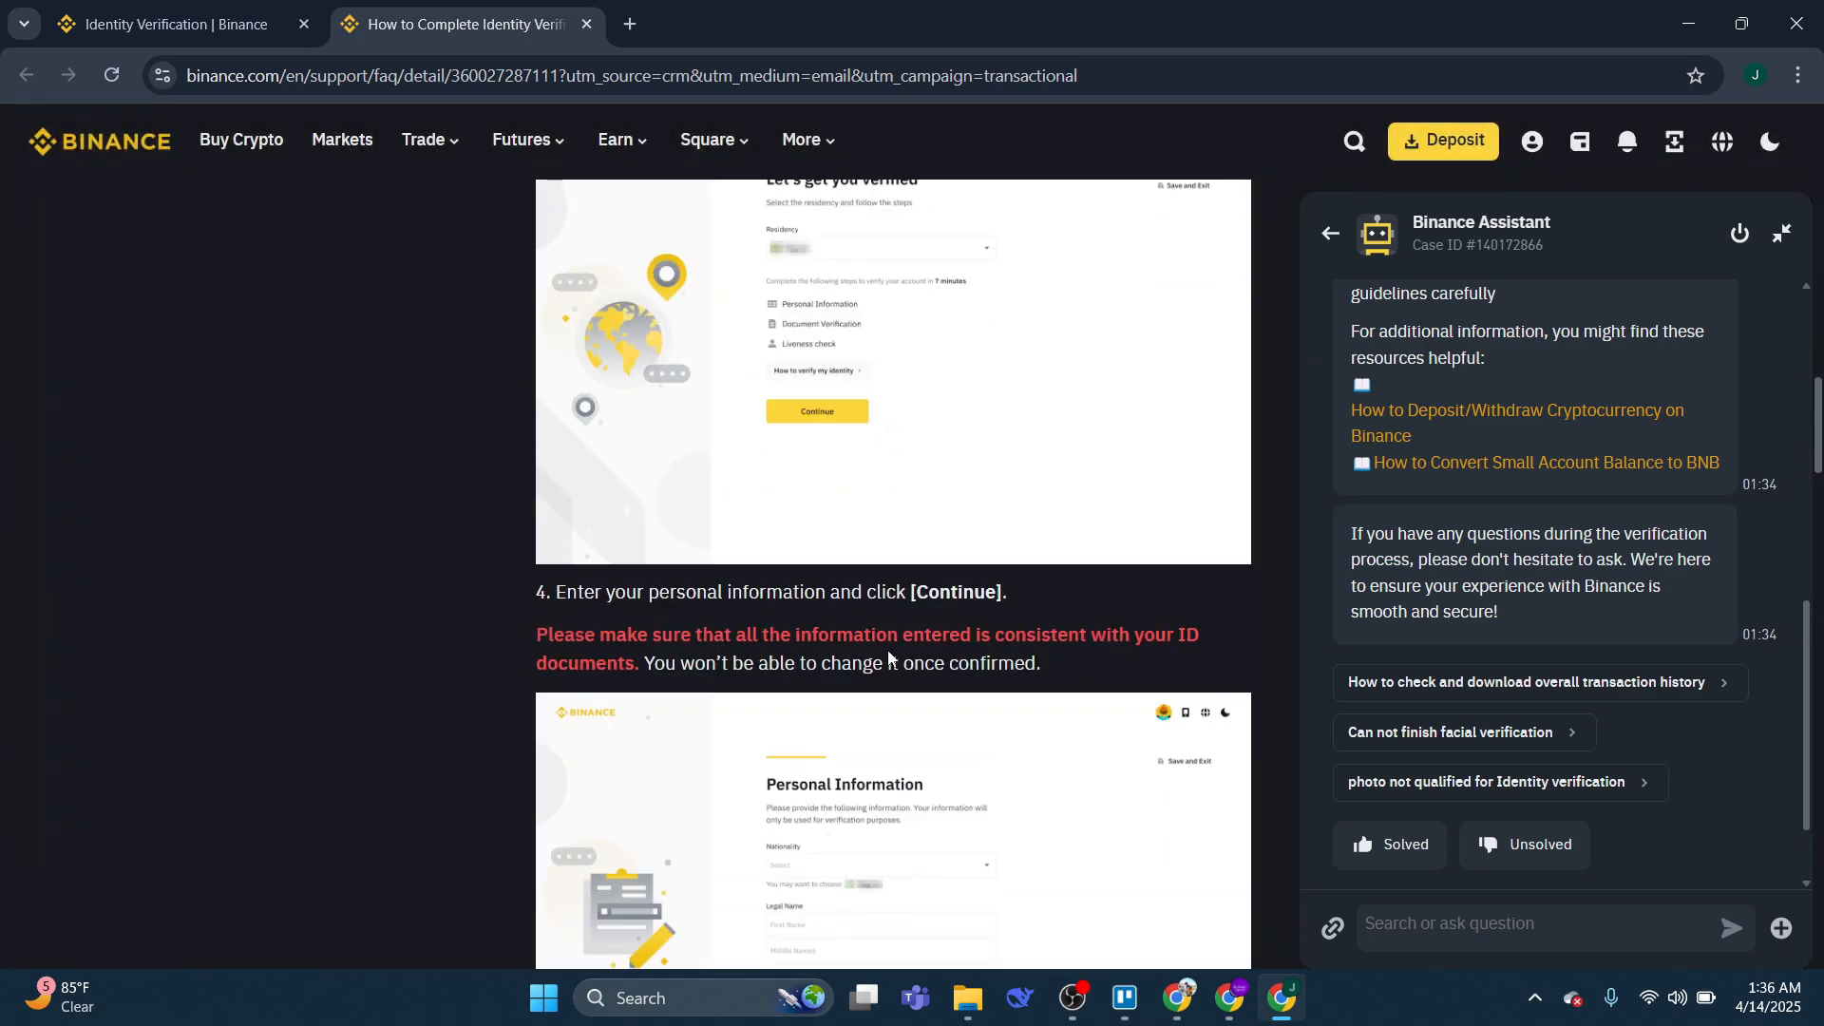
scroll(down, 3)
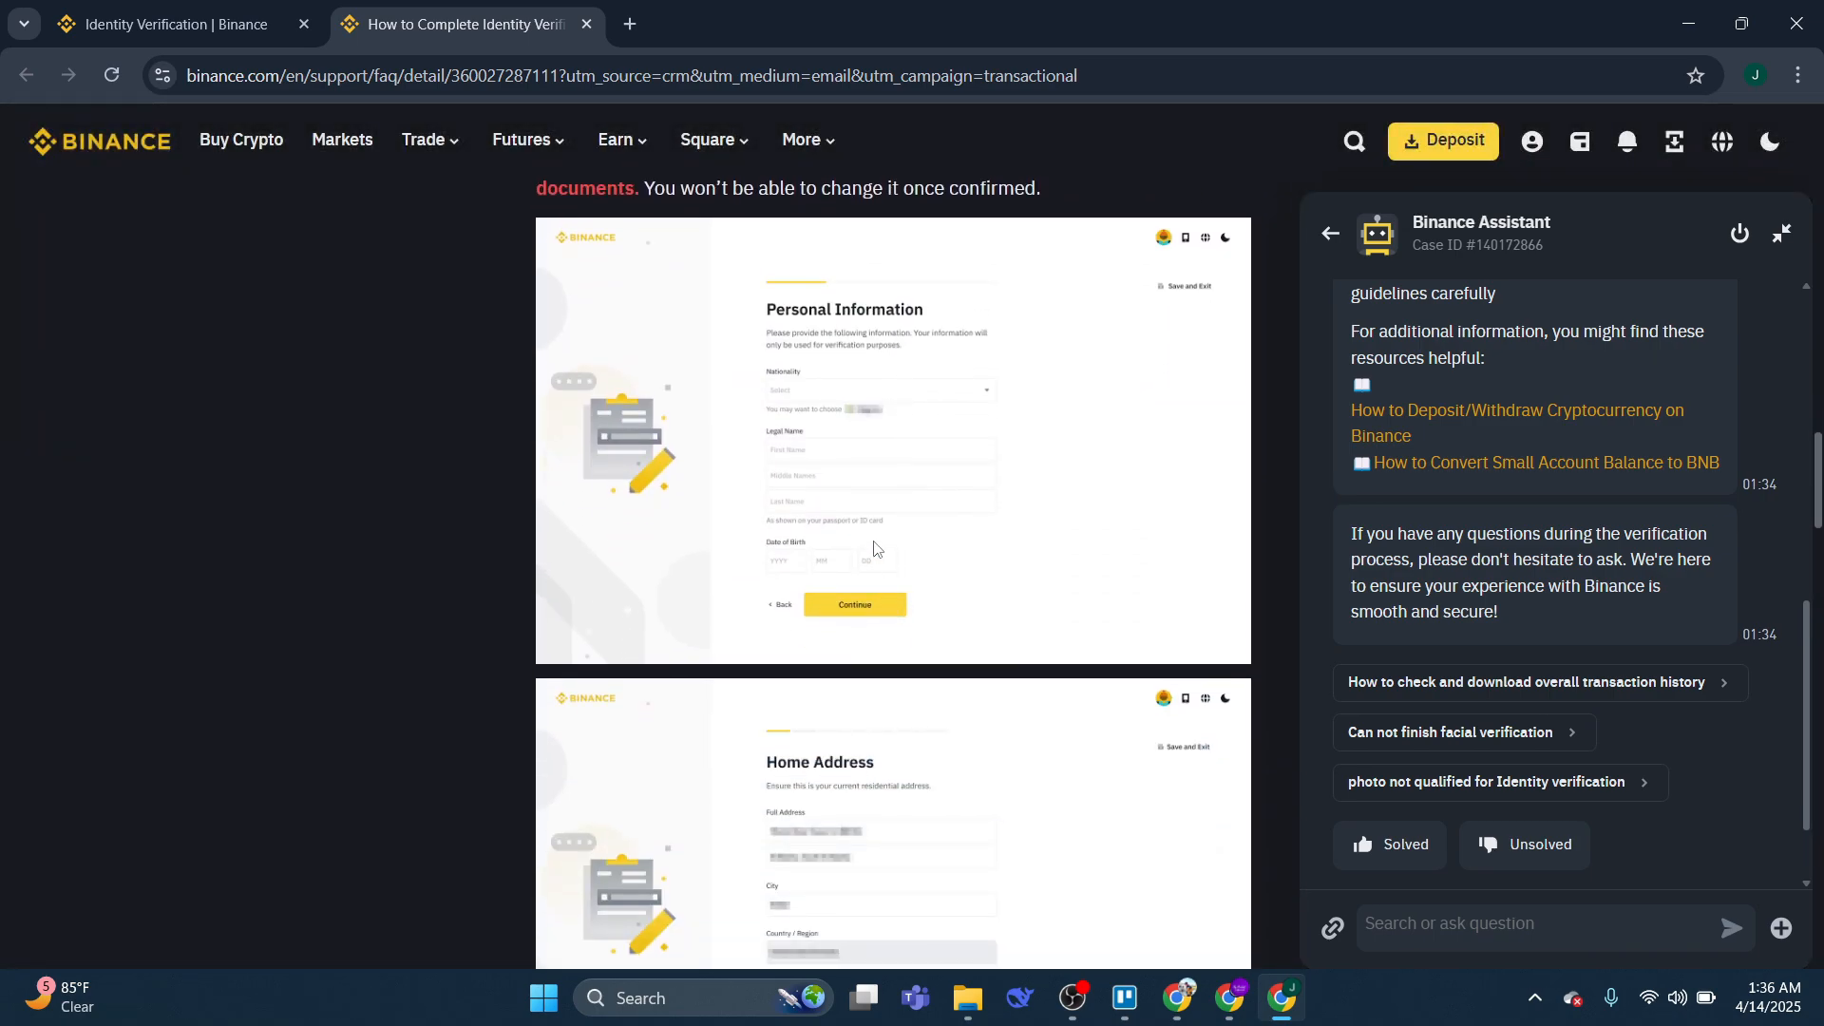
scroll(down, 3)
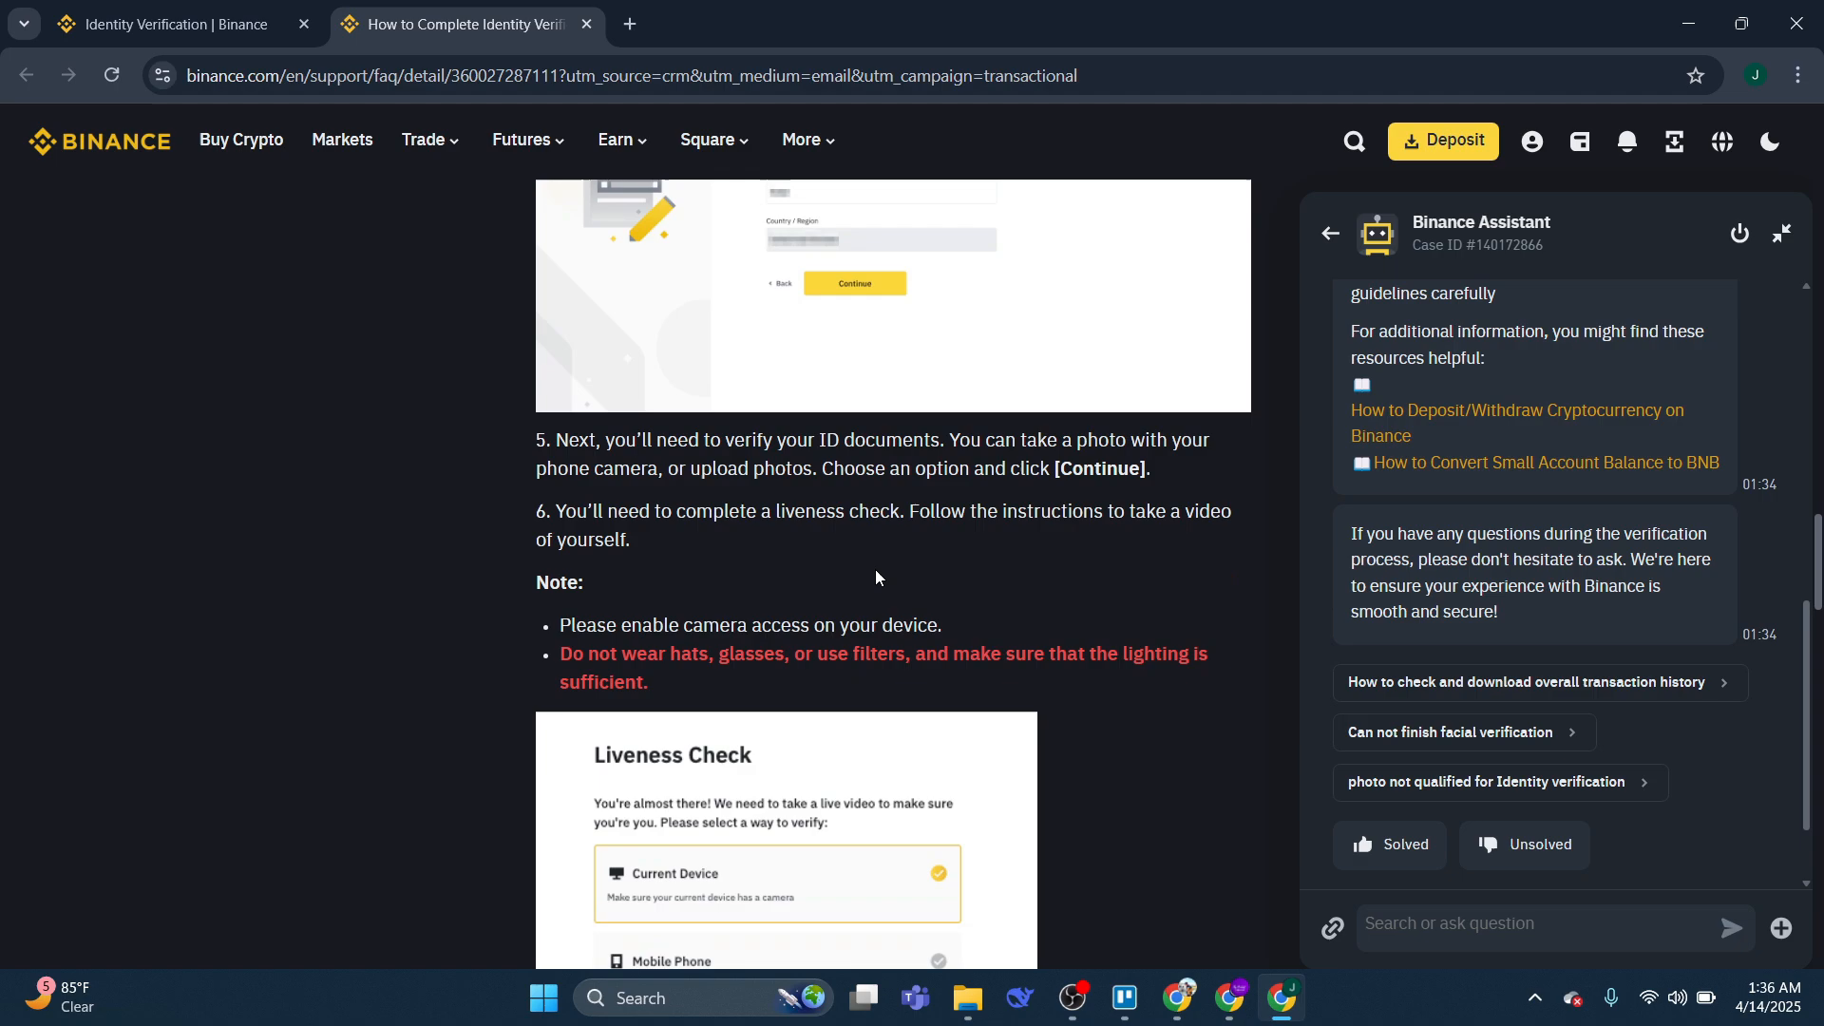
scroll(down, 3)
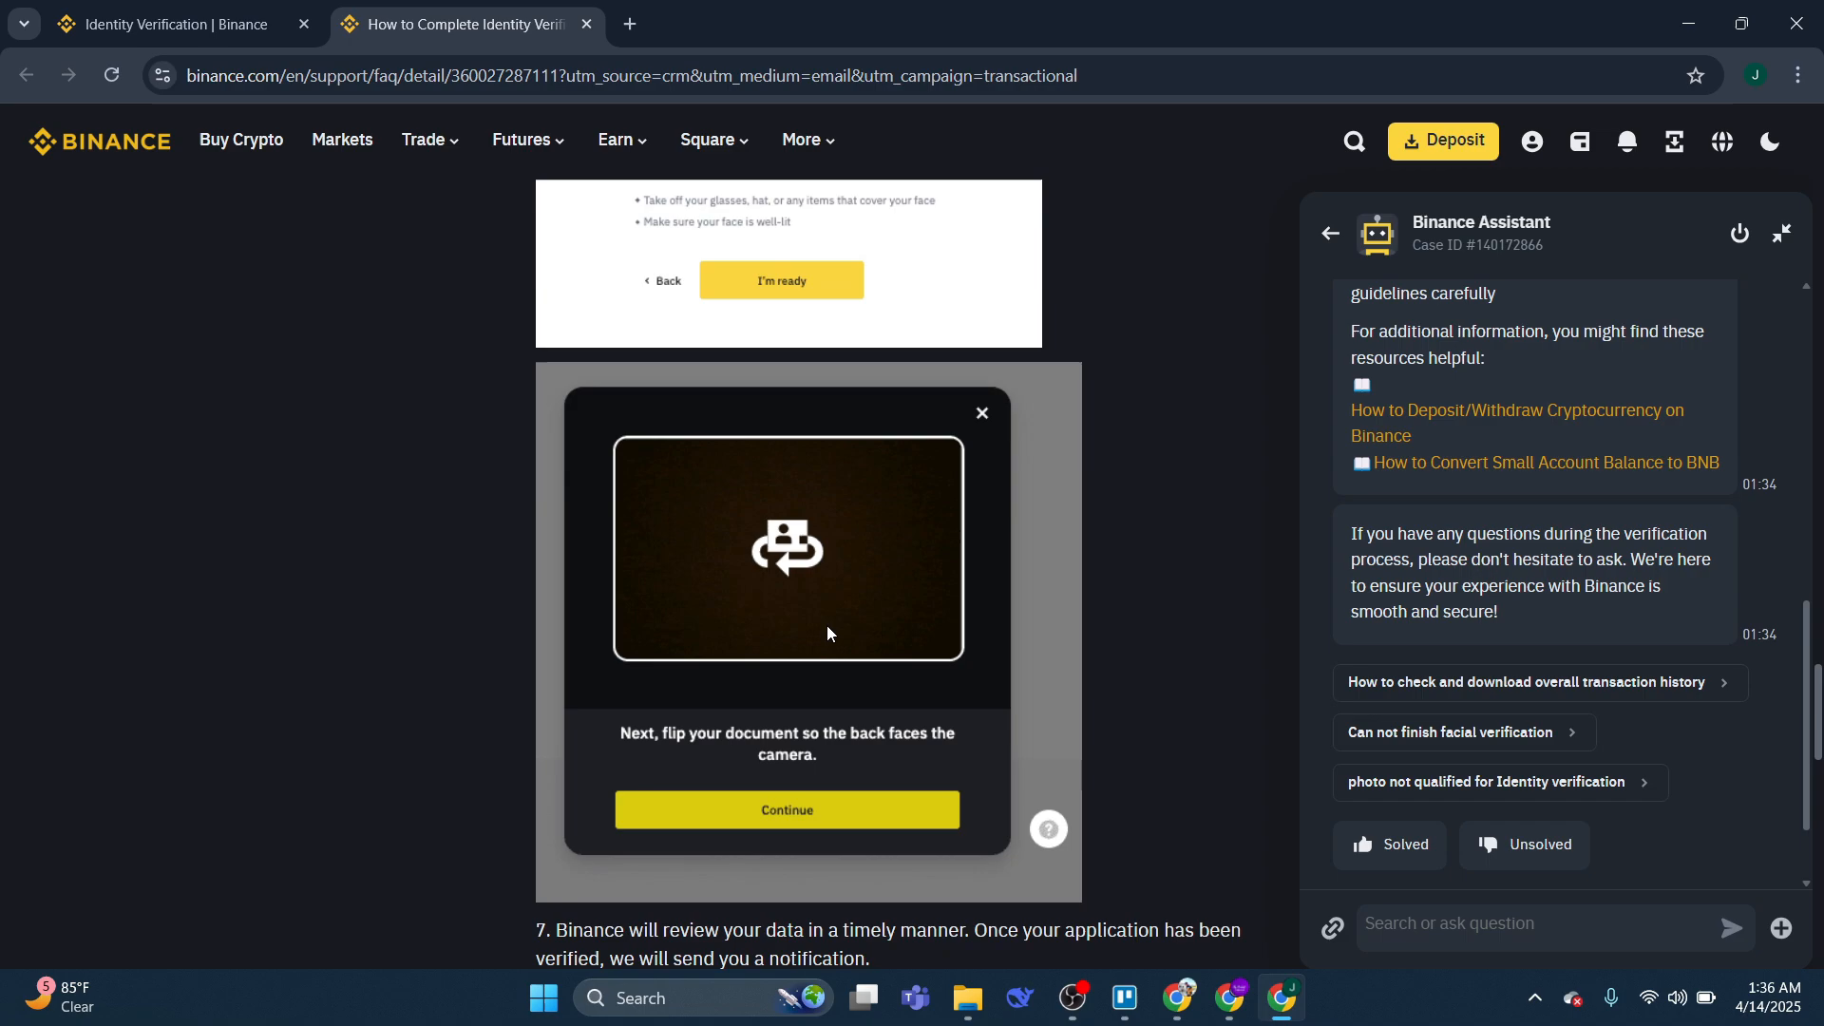
scroll(down, 3)
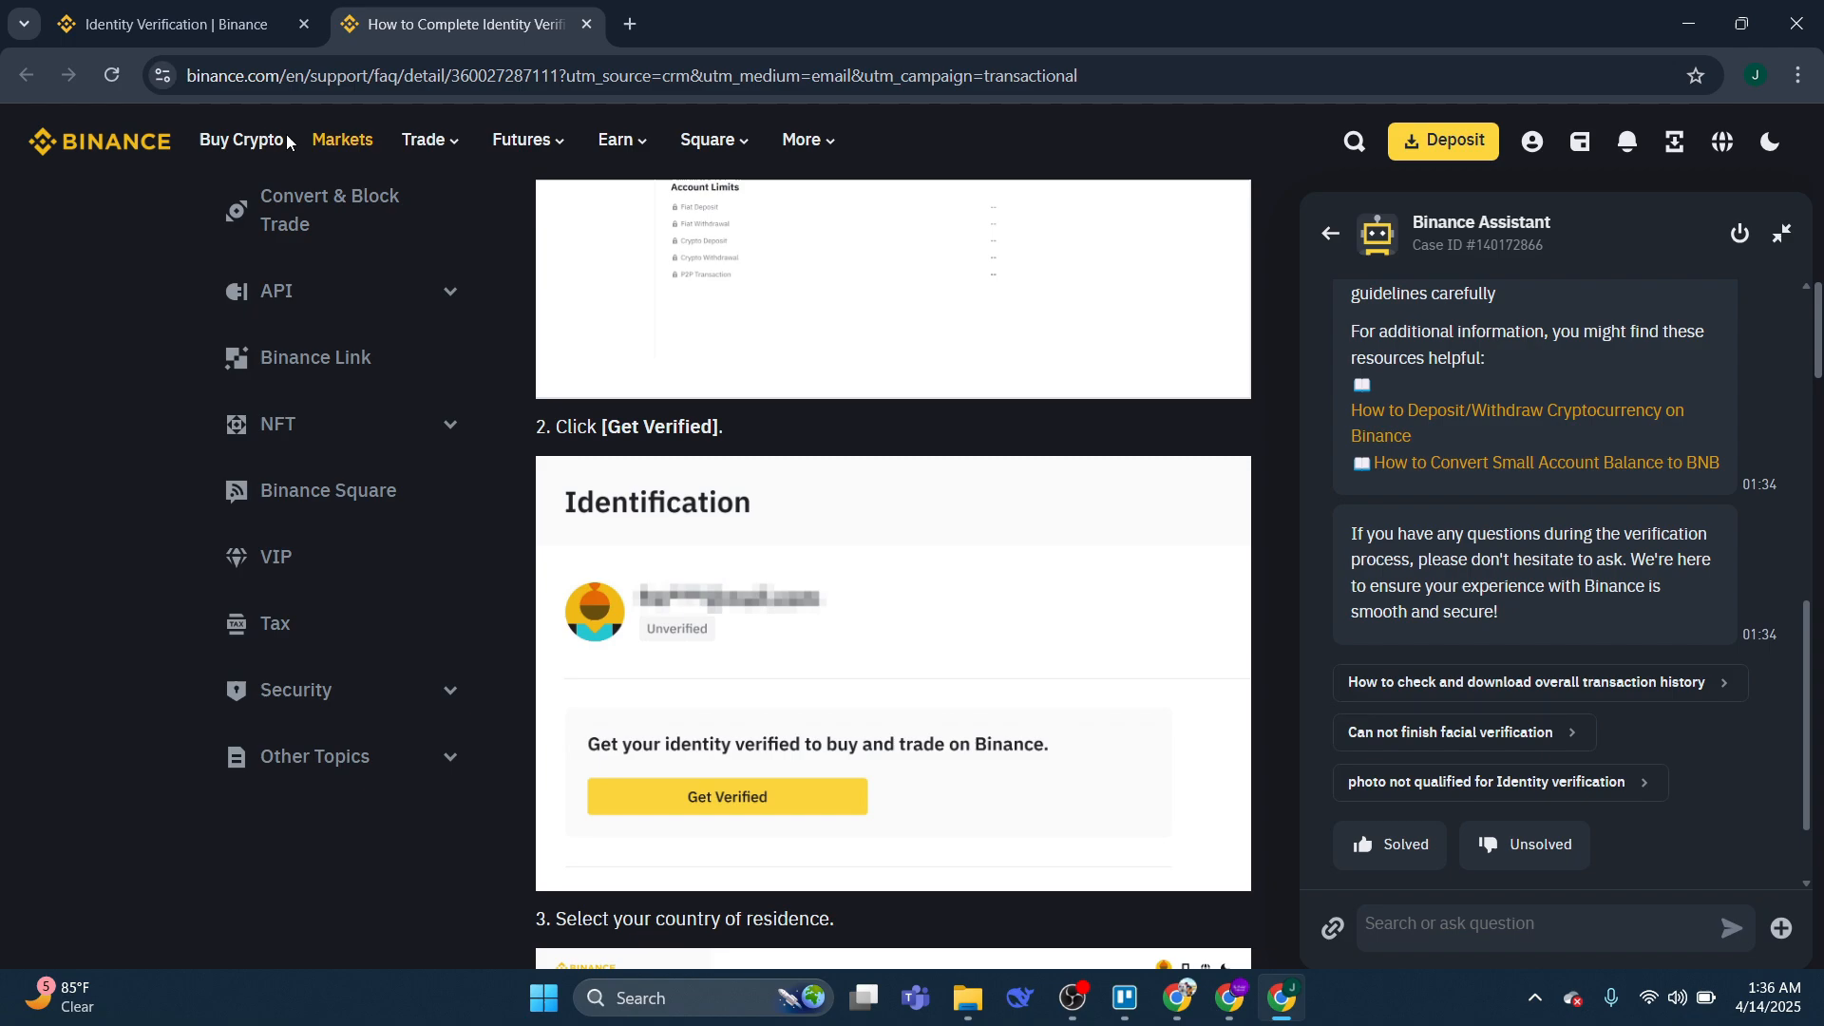
- Send the verification tab to the Binance home page, then return to the article
click(171, 24)
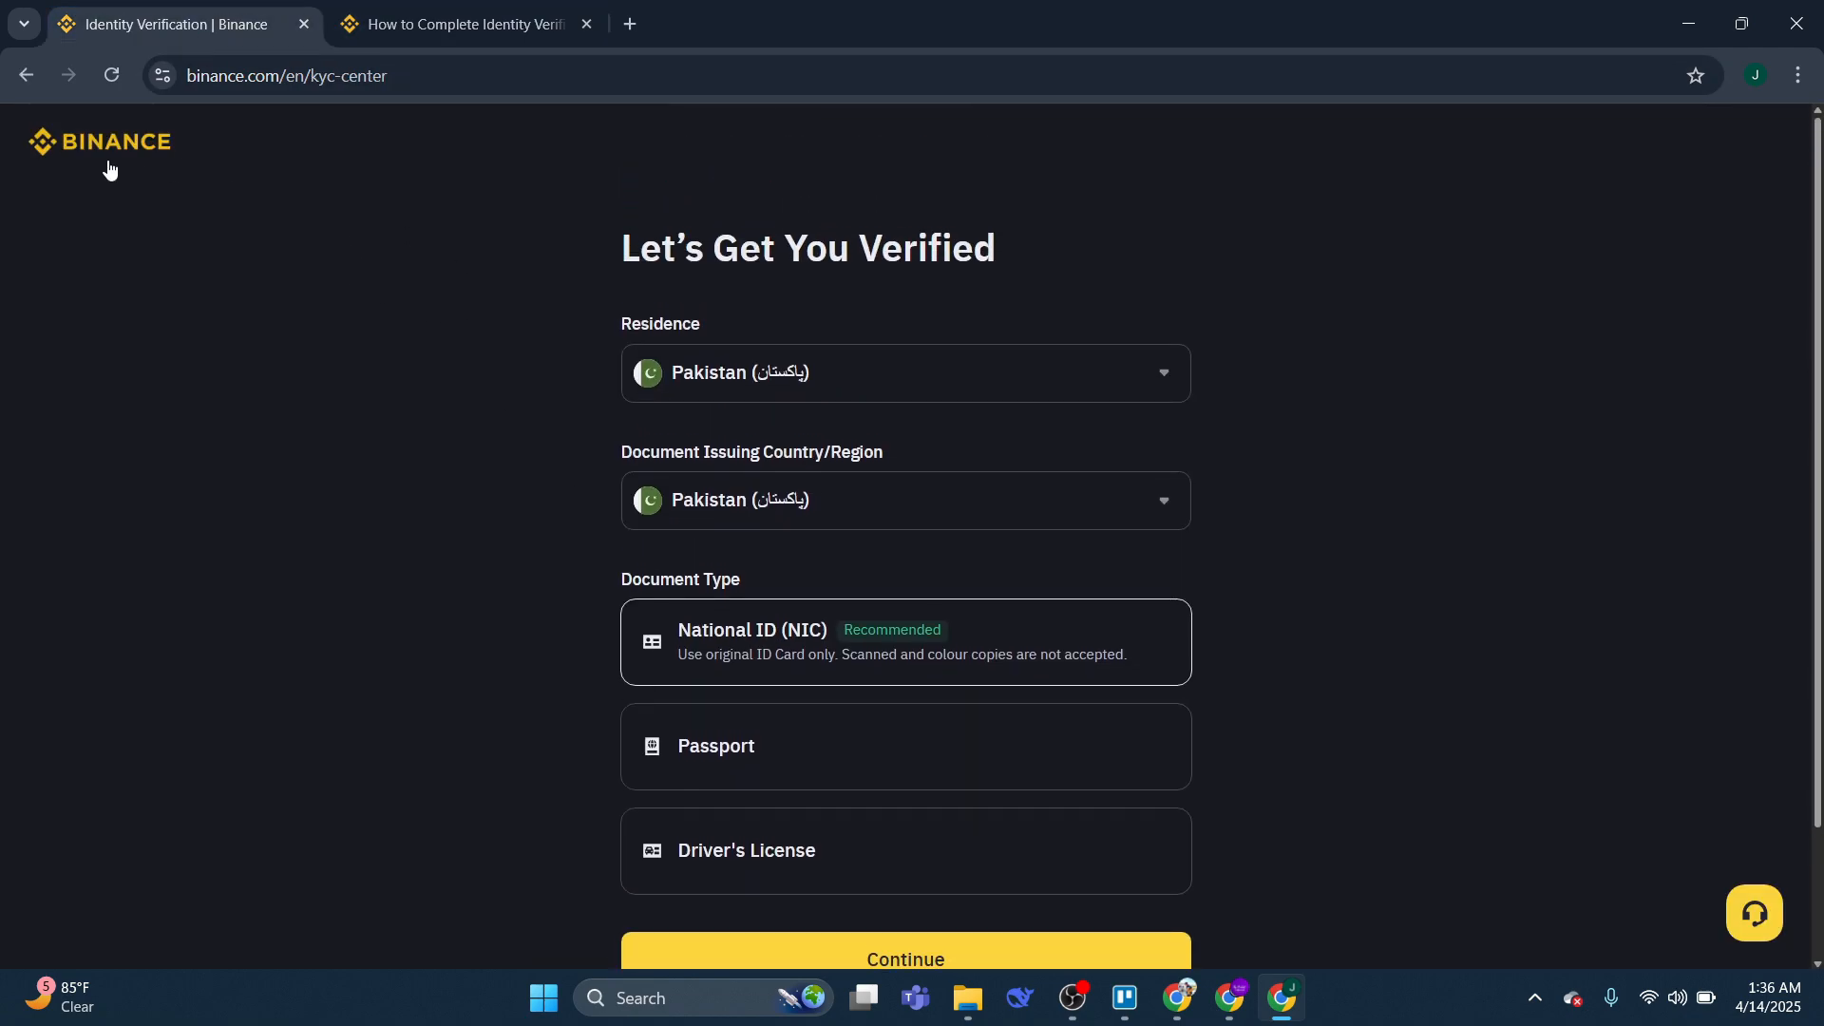
click(99, 141)
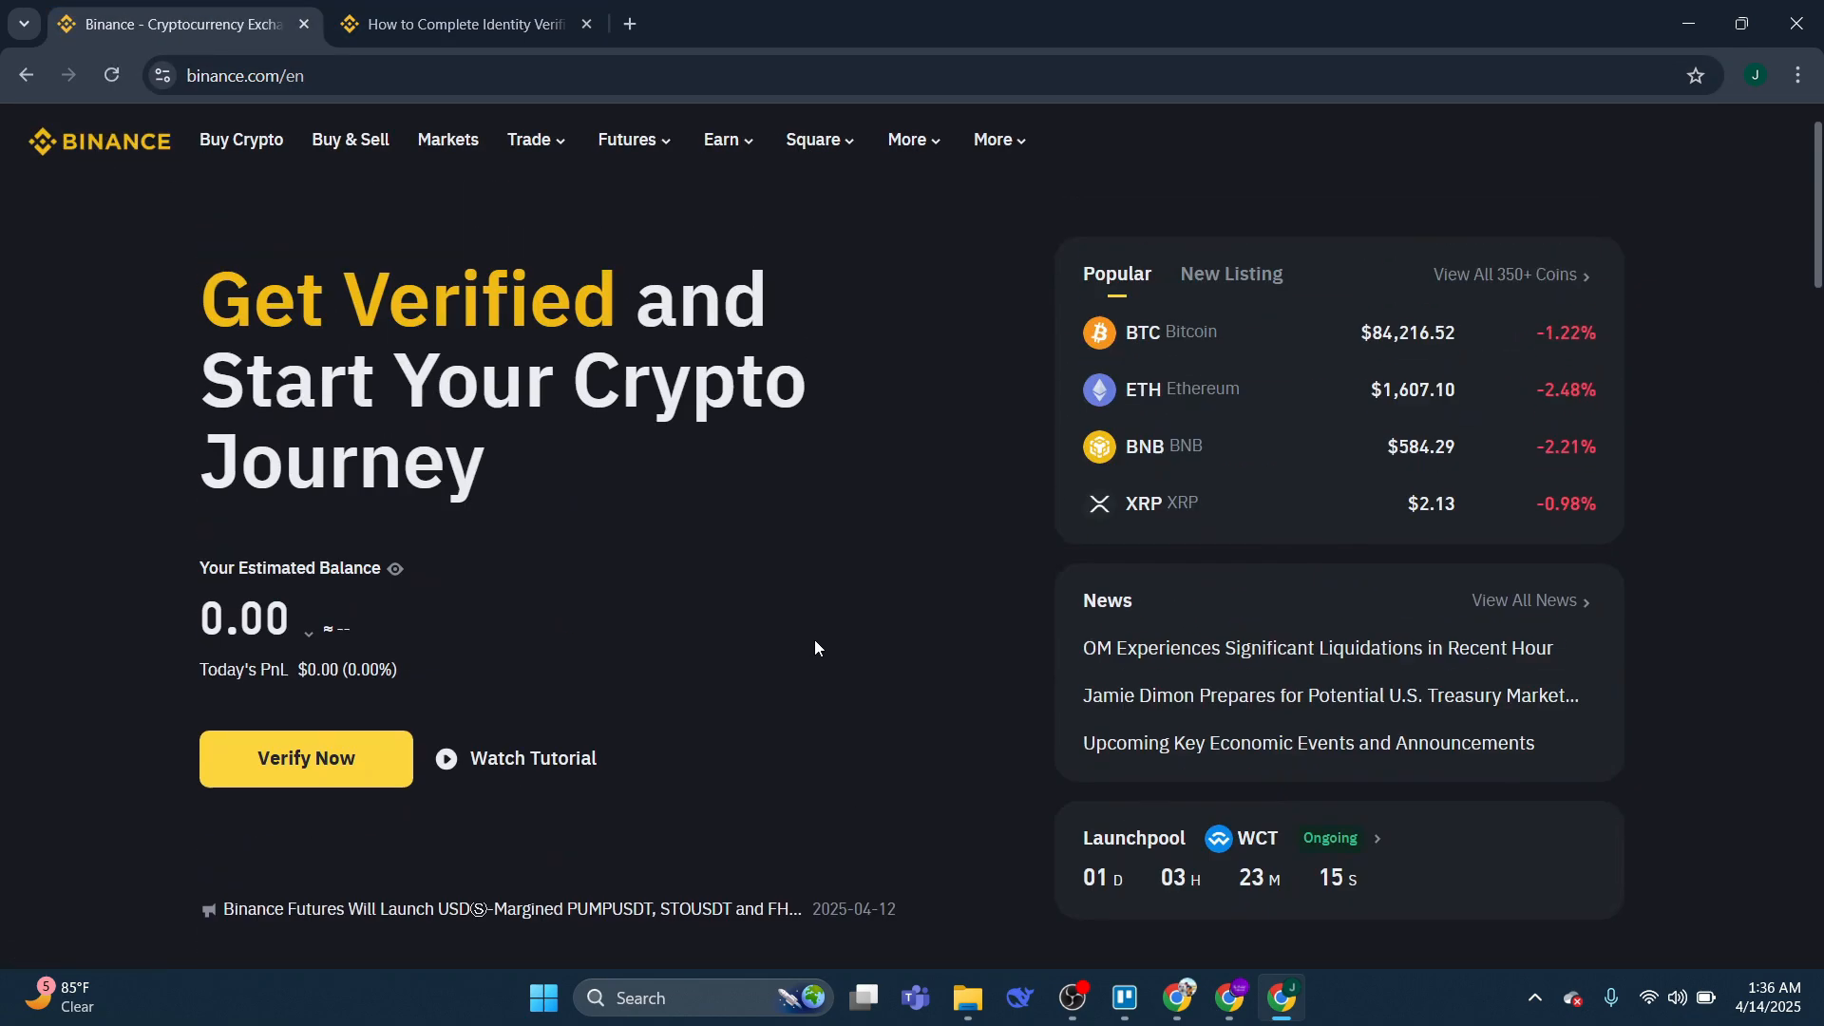
click(469, 23)
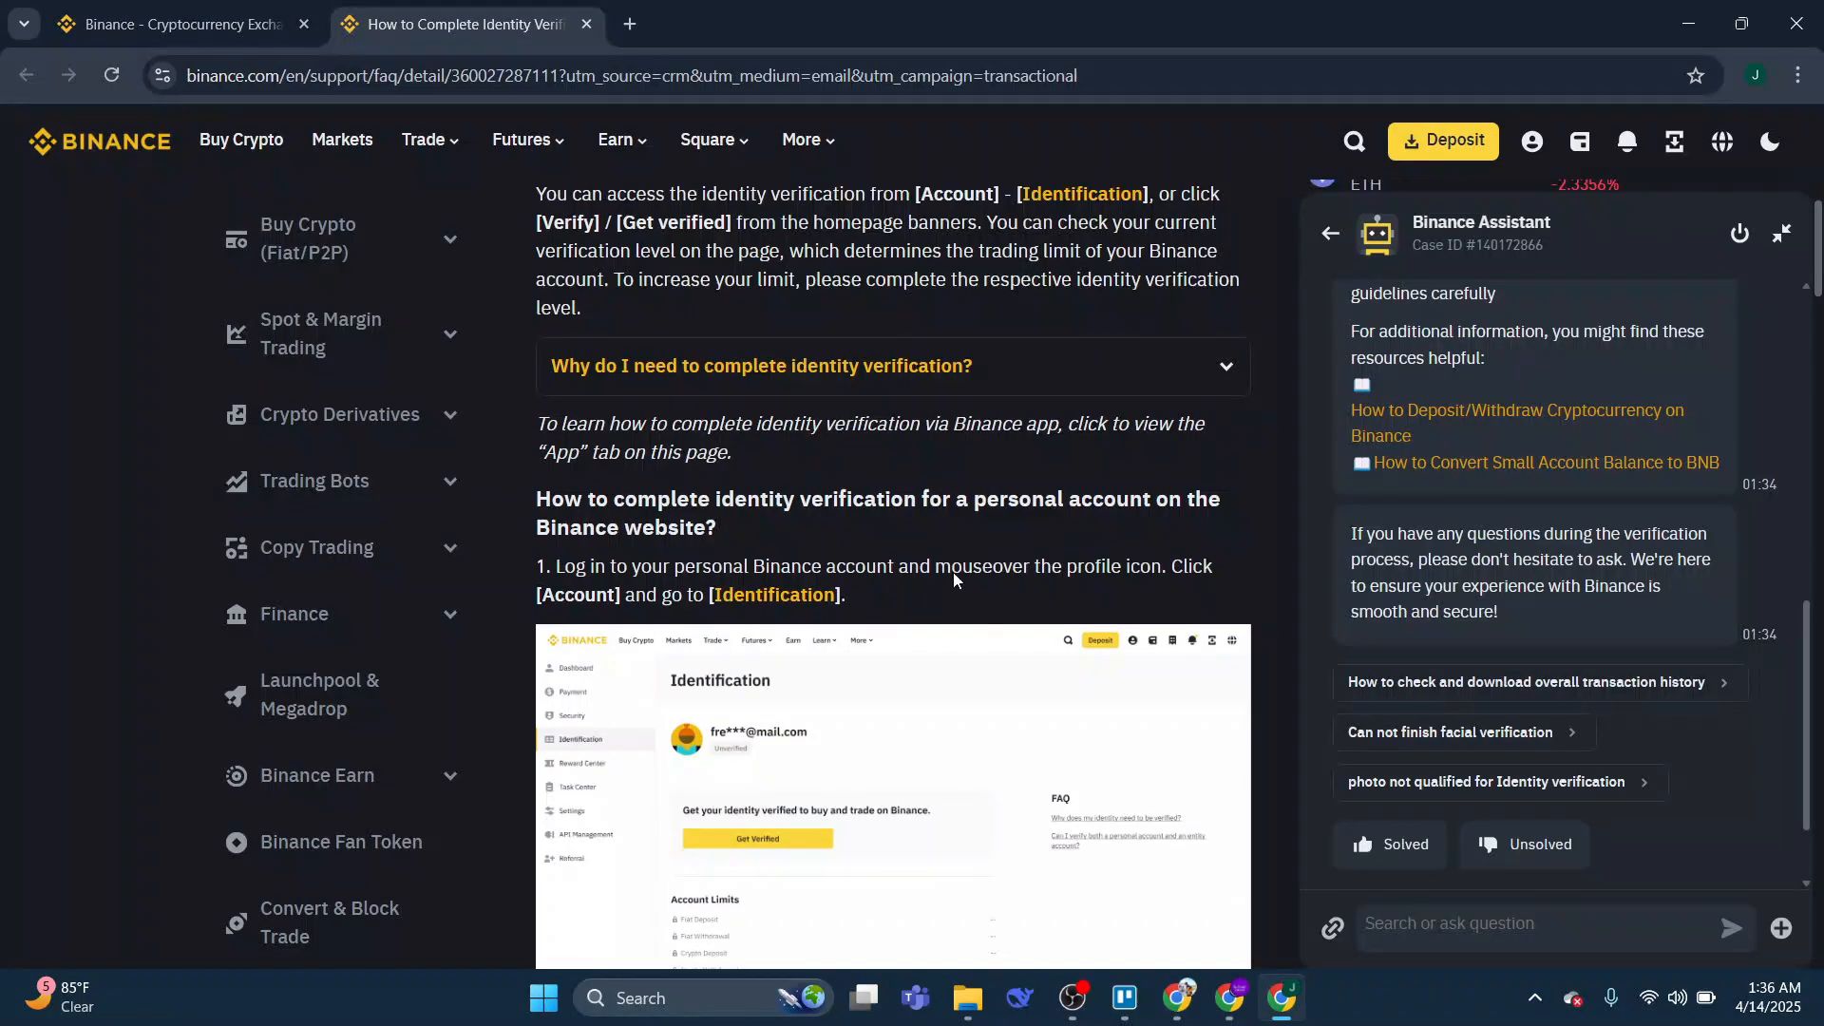